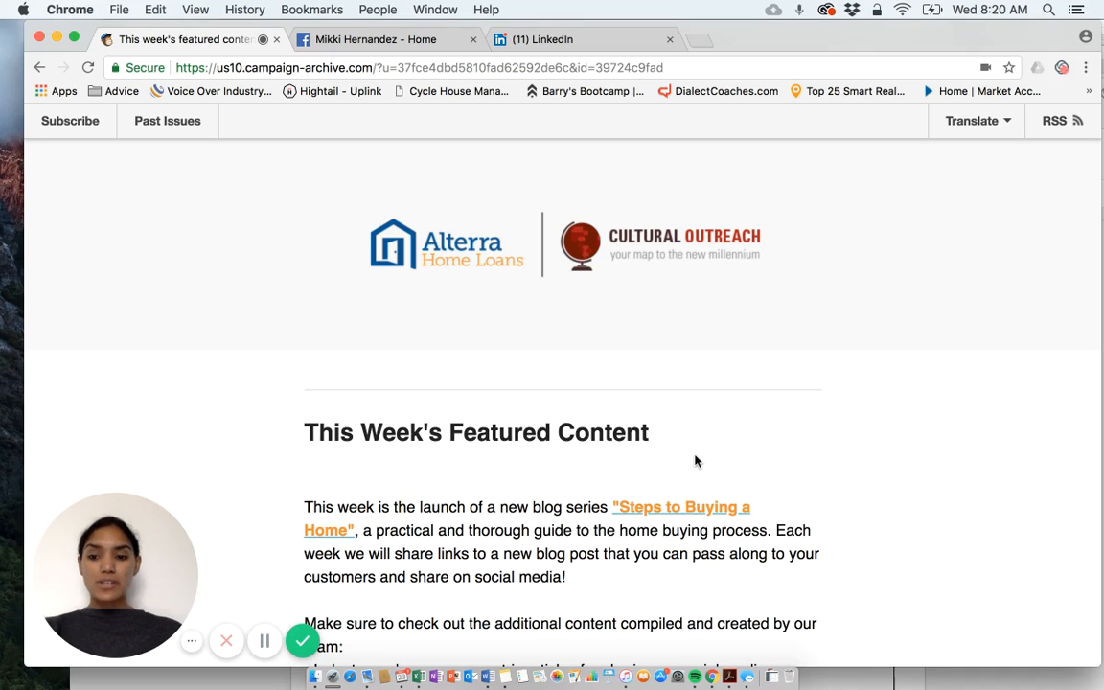
Scroll the campaign archive to the 'Articles to Share on Social Media' section.
{"action": "scroll", "scroll_direction": "down", "scroll_amount": 3}
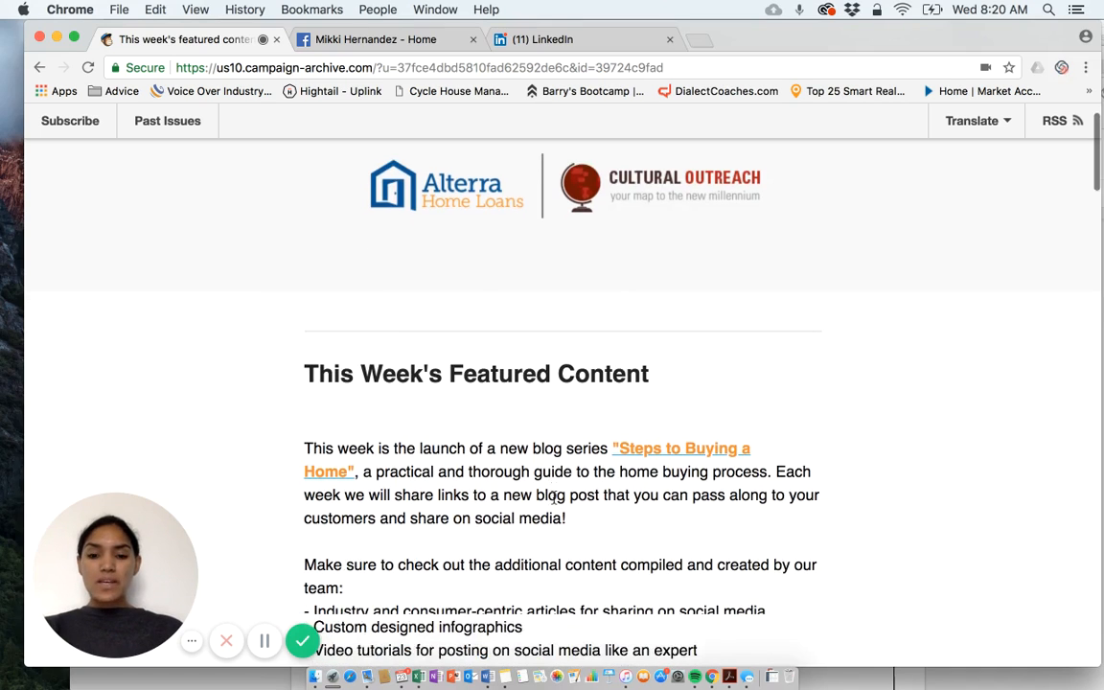
{"action": "scroll", "scroll_direction": "down", "scroll_amount": 3}
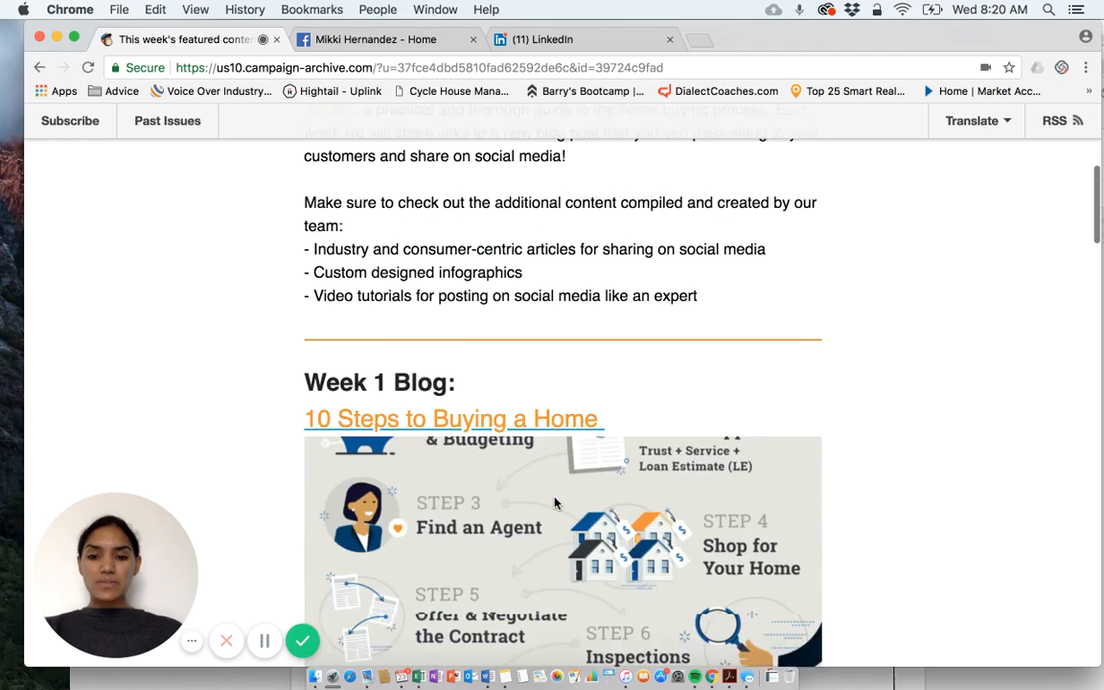
{"action": "scroll", "scroll_direction": "down", "scroll_amount": 3}
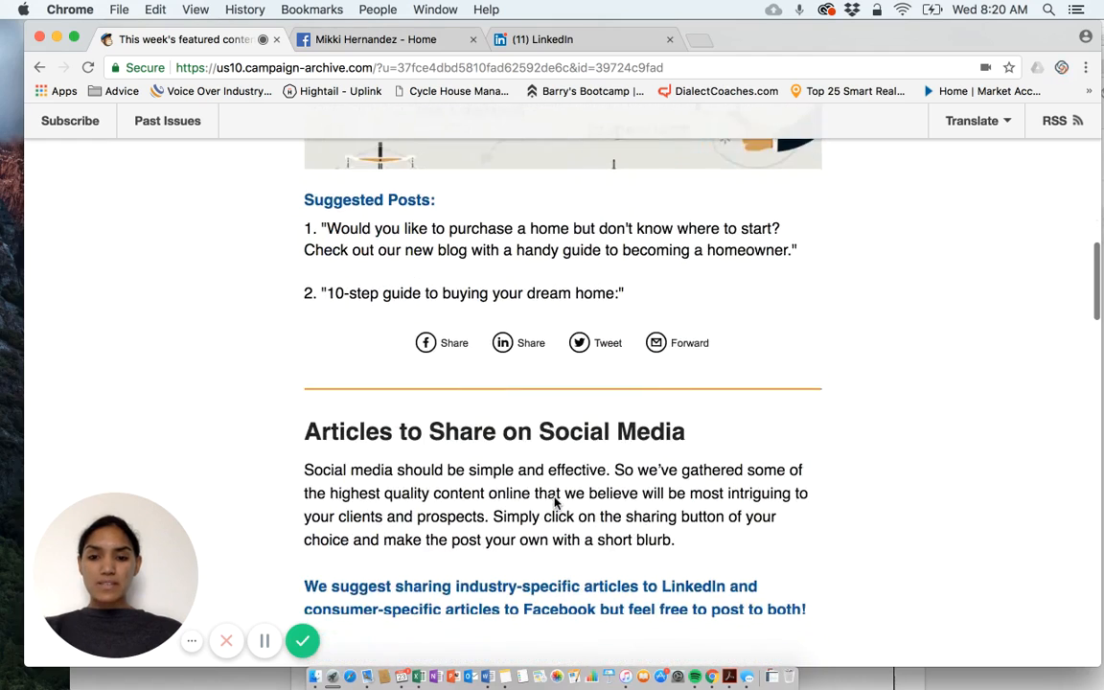
{"action": "scroll", "scroll_direction": "down", "scroll_amount": 3}
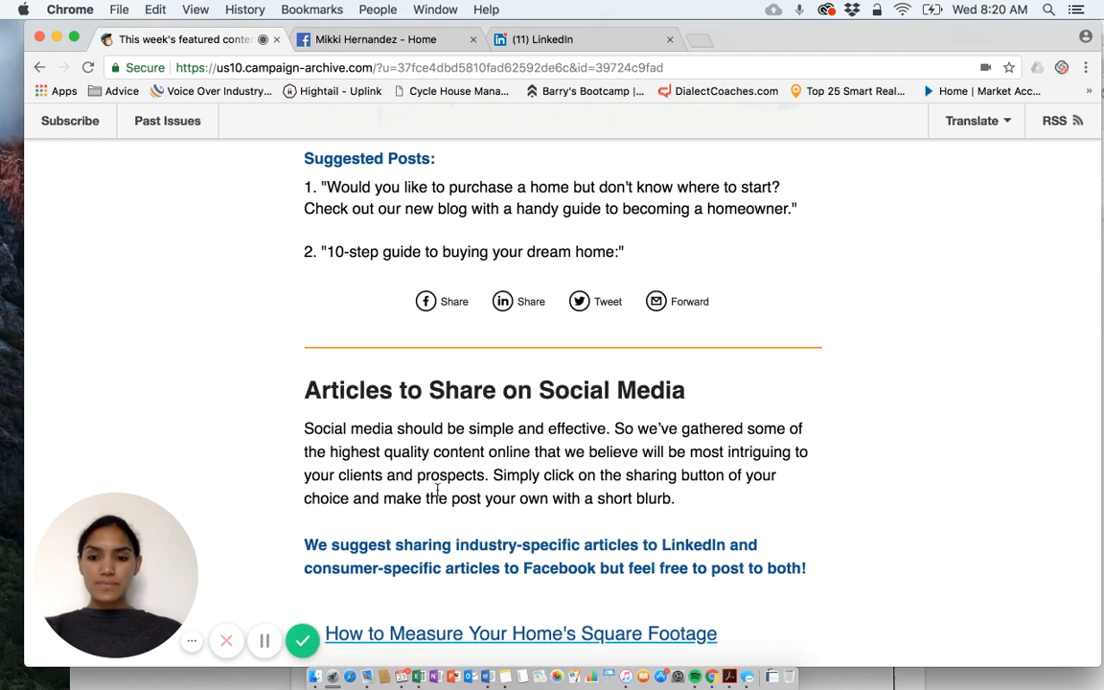
{"action": "scroll", "scroll_direction": "down", "scroll_amount": 3}
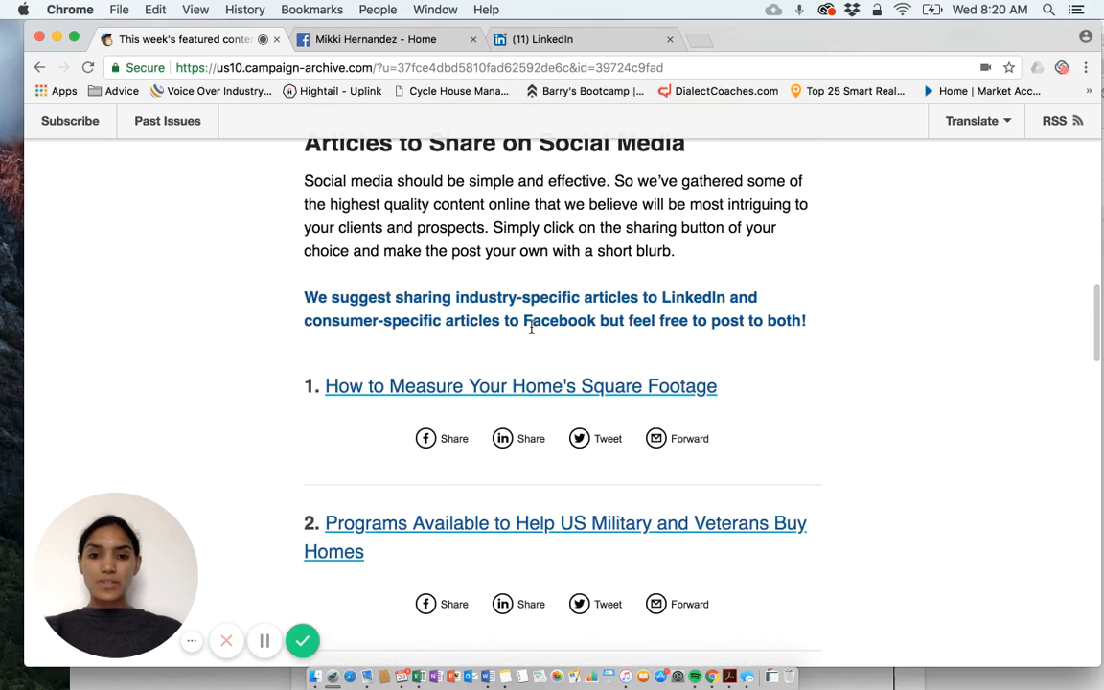
{"action": "mouse_move", "coordinate": [426, 438]}
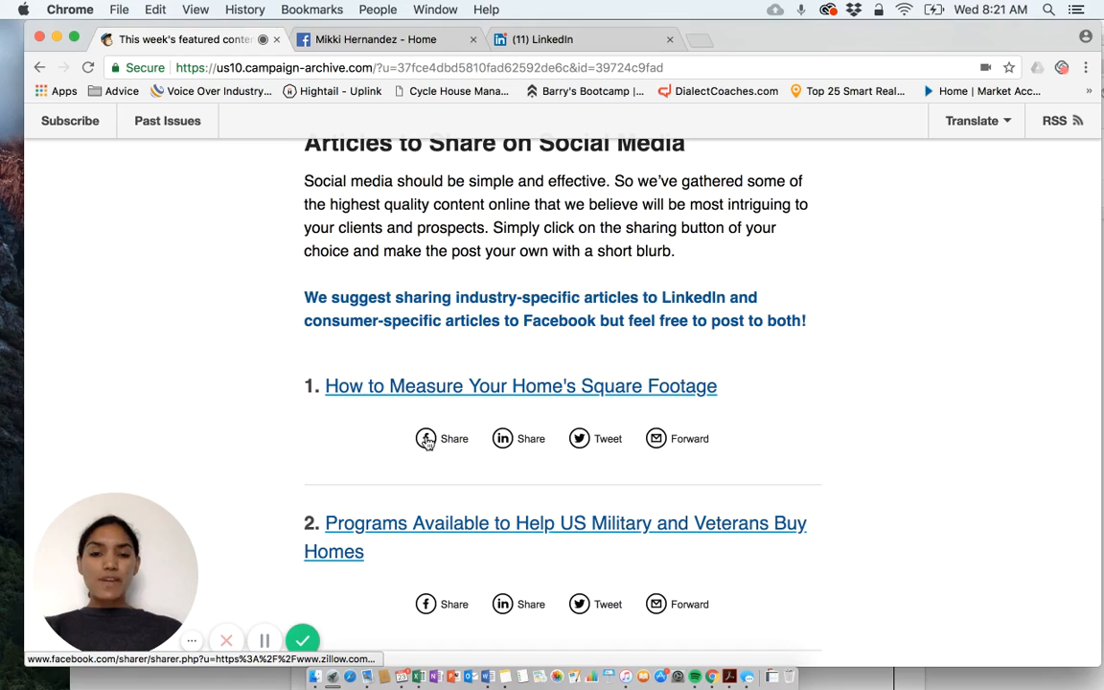
{"action": "mouse_move", "coordinate": [426, 438]}
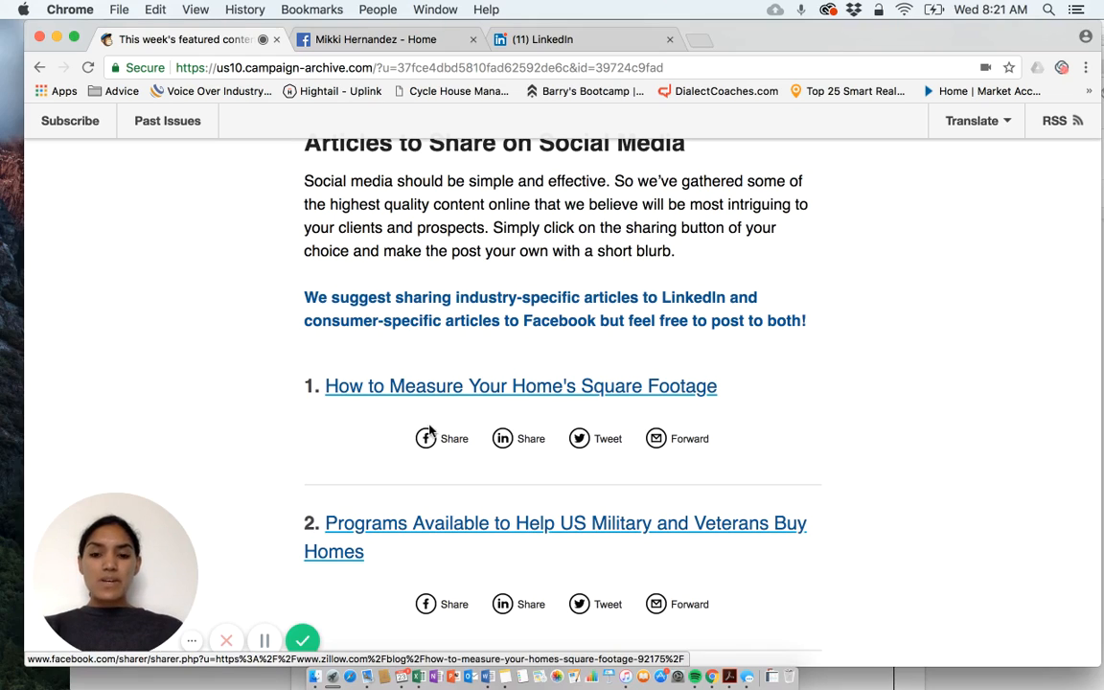
Open the Zillow square footage article, return to the archive, and share it to Facebook.
{"action": "left_click", "coordinate": [521, 386]}
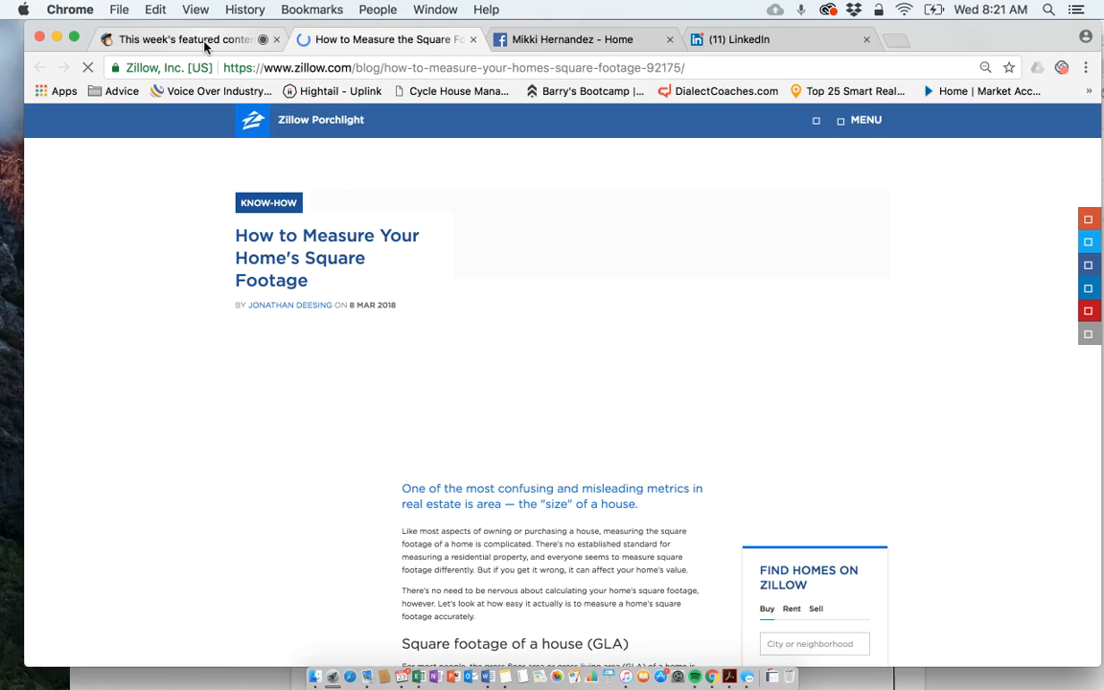
{"action": "left_click", "coordinate": [182, 40]}
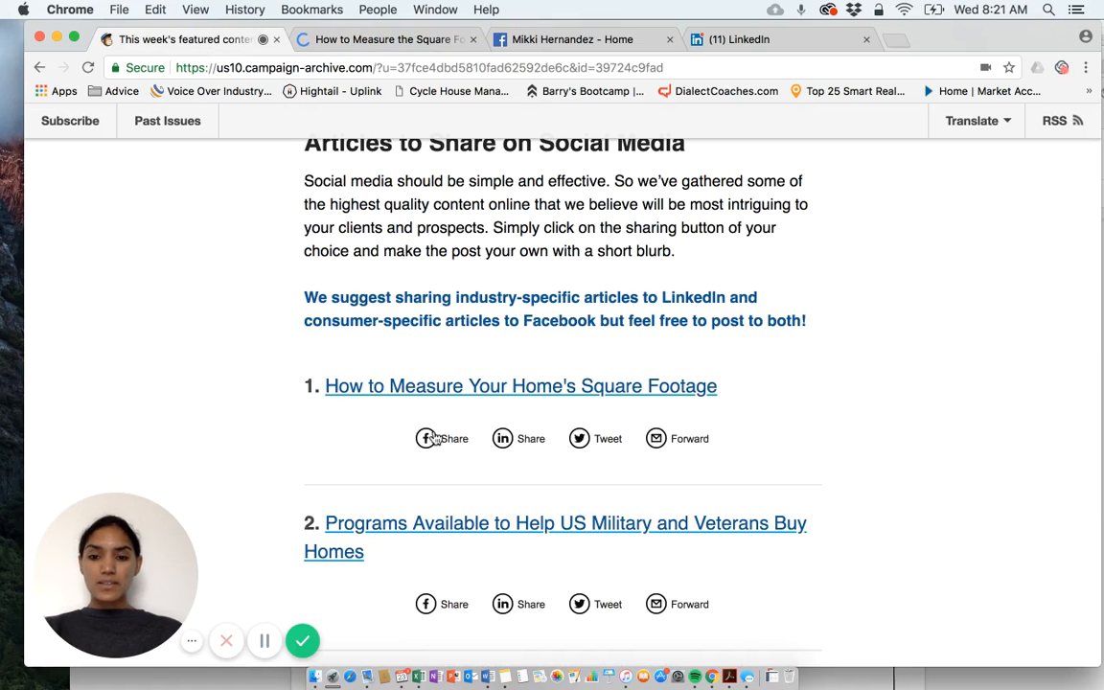
{"action": "left_click", "coordinate": [442, 438]}
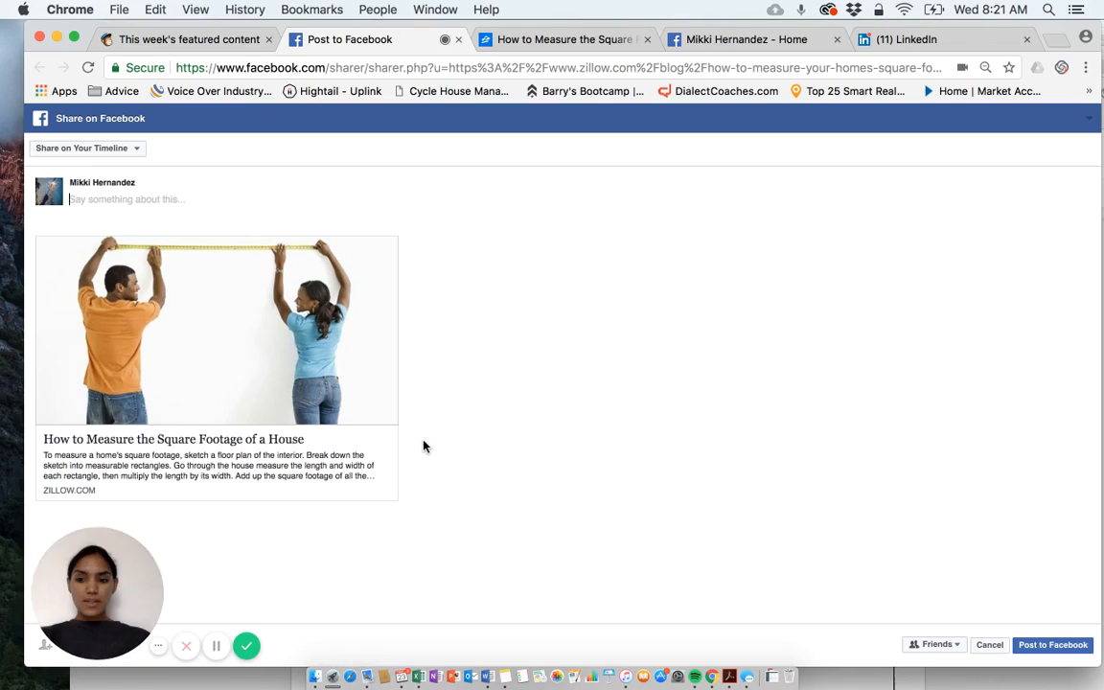
{"action": "mouse_move", "coordinate": [452, 388]}
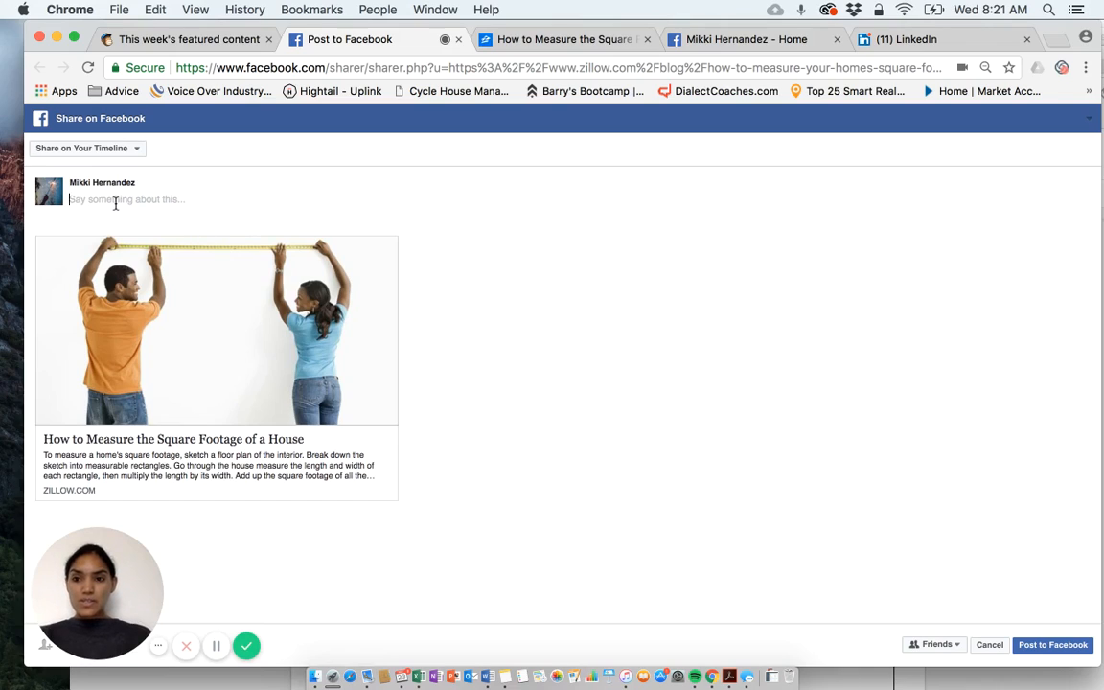
{"action": "mouse_move", "coordinate": [125, 199]}
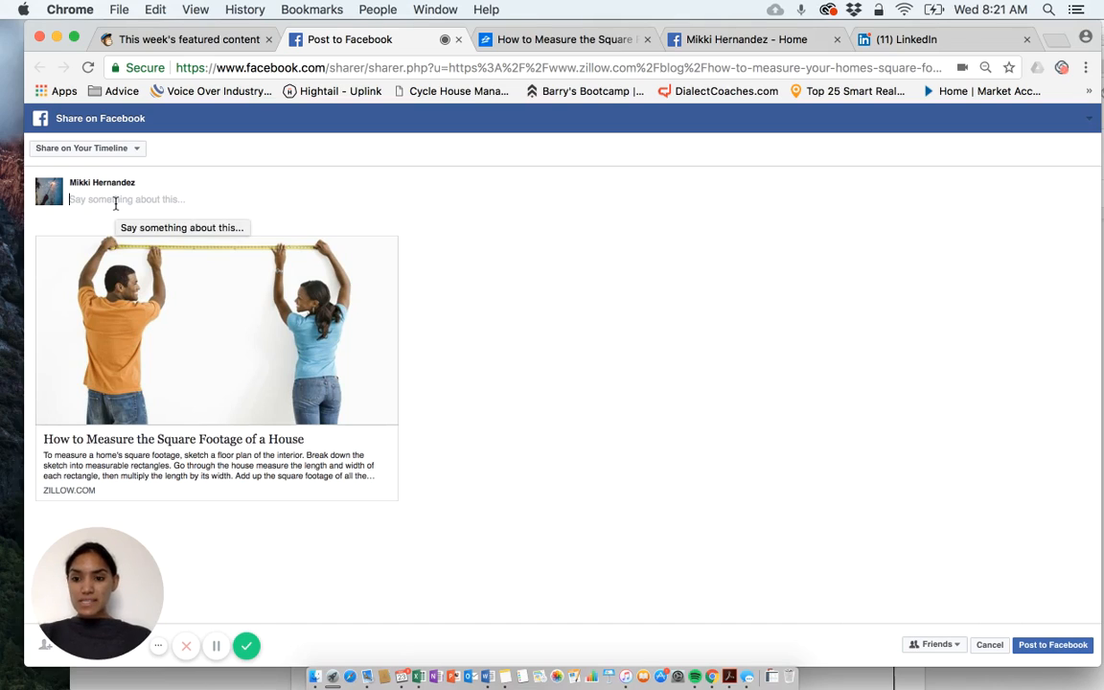
Type the caption "Check out this article" into the Facebook share post.
{"action": "type", "text": "Check o"}
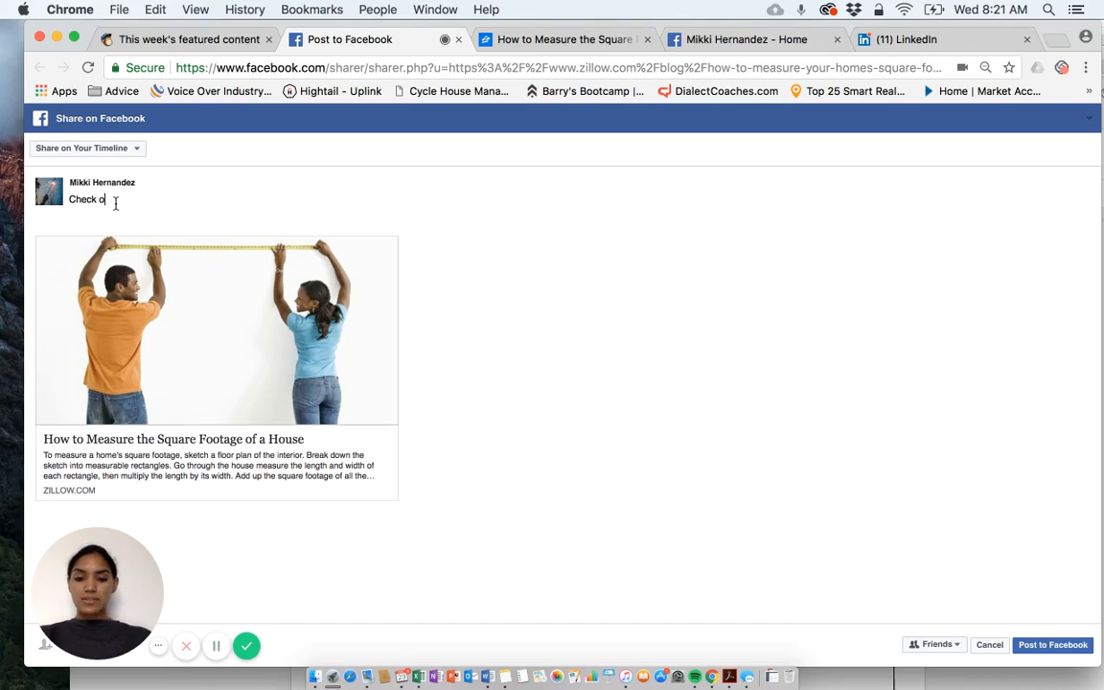
{"action": "type", "text": "ut this arti"}
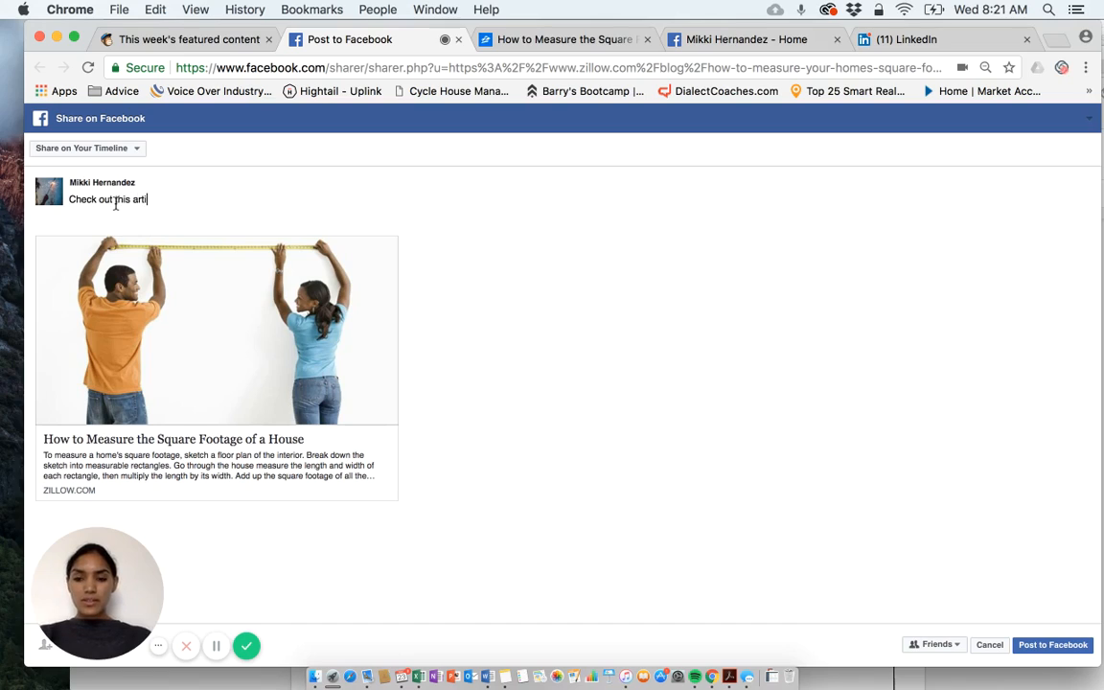
{"action": "type", "text": "cle"}
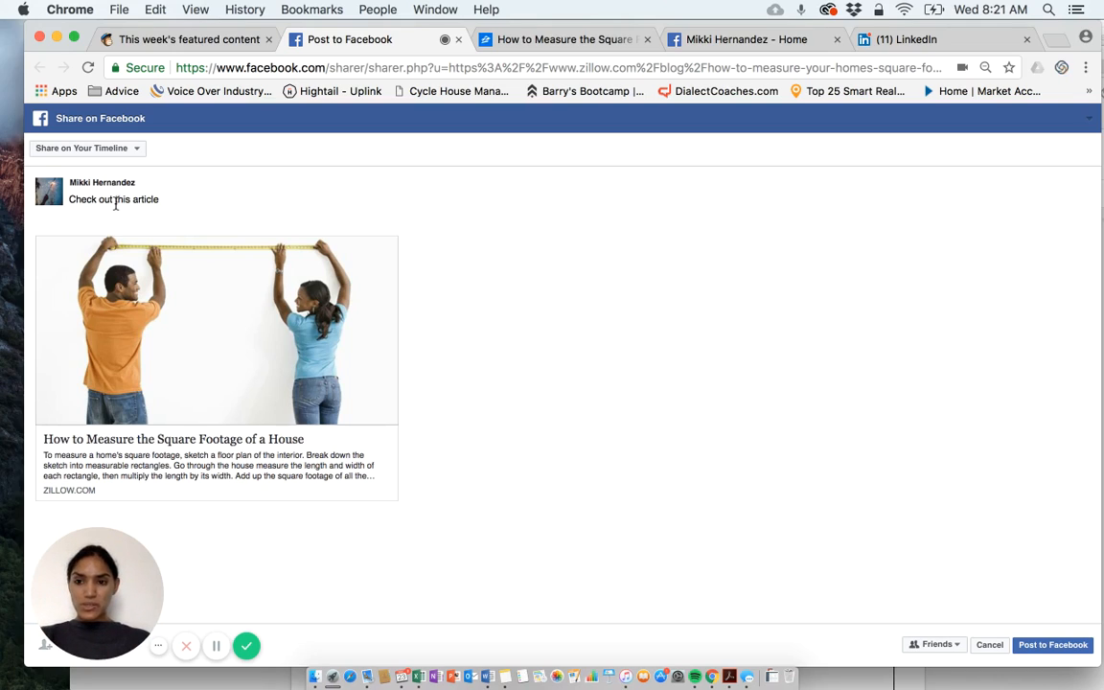
{"action": "left_click", "coordinate": [115, 199]}
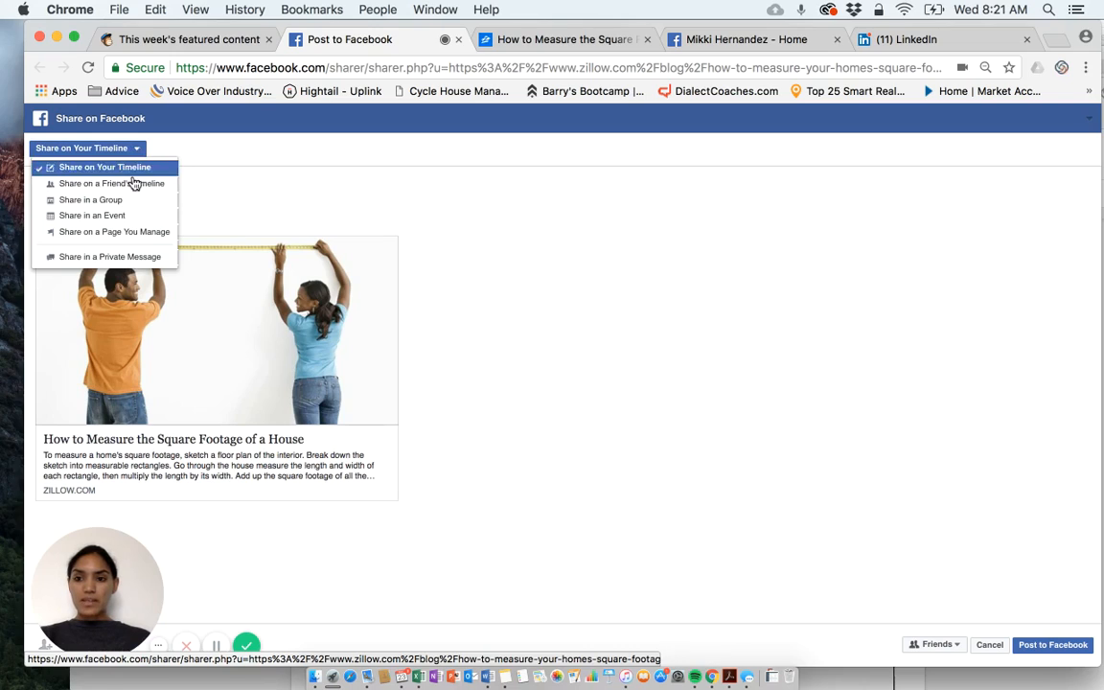
{"action": "mouse_move", "coordinate": [113, 231]}
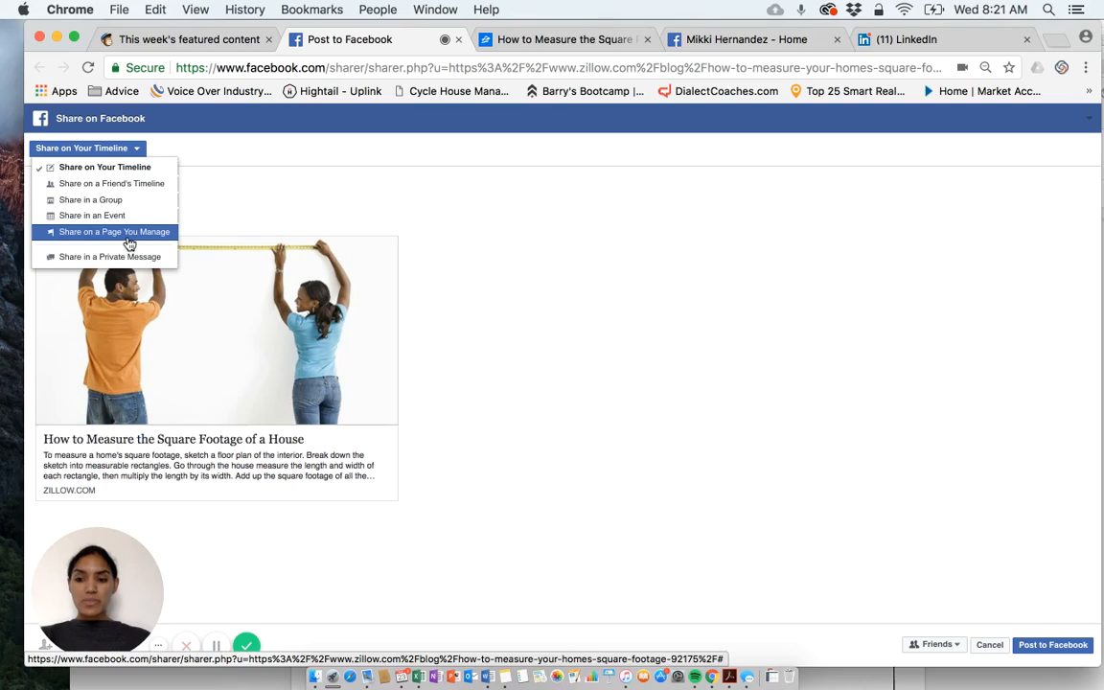
Post the article to the Mikki Hernandez managed page instead of the timeline.
{"action": "left_click", "coordinate": [113, 232]}
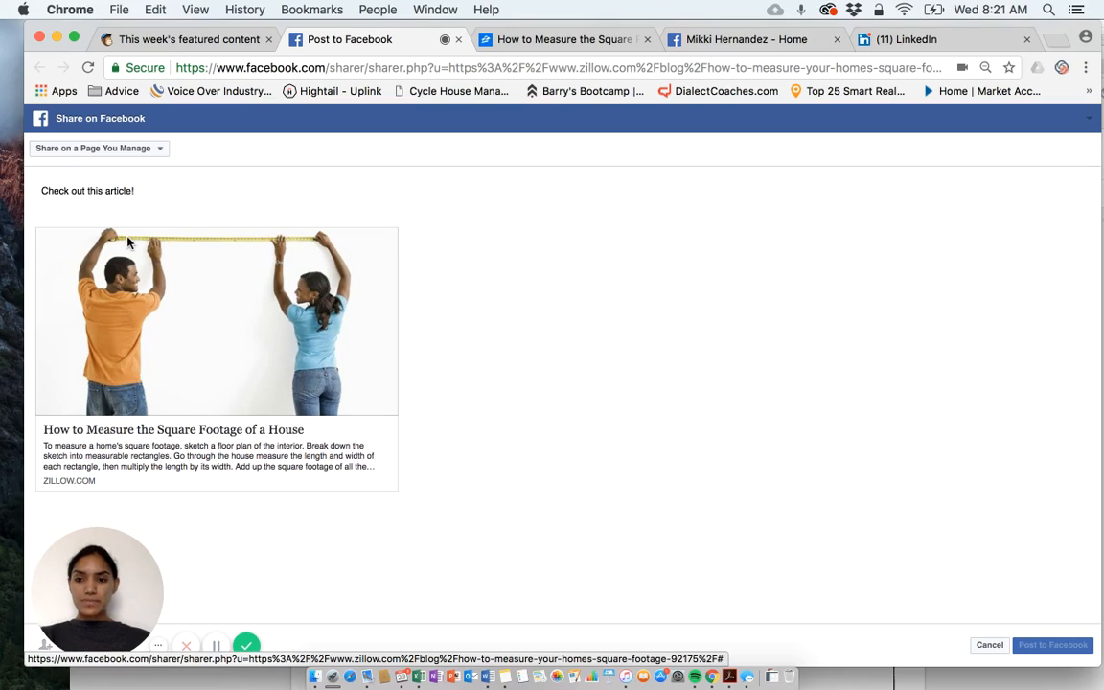
{"action": "left_click", "coordinate": [99, 148]}
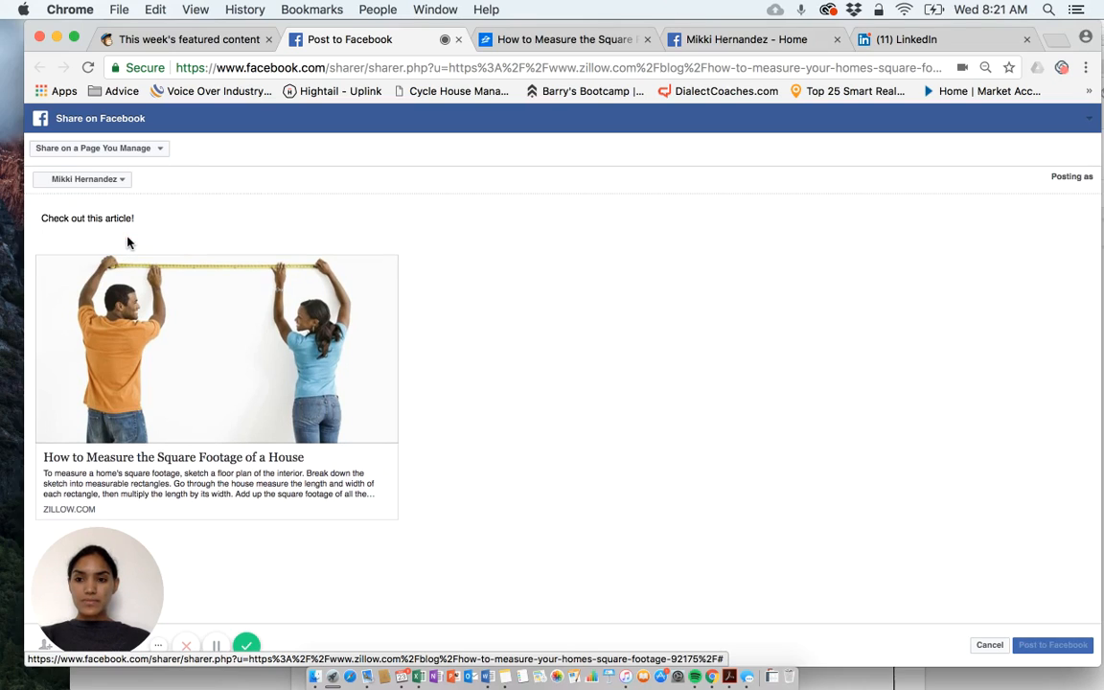
{"action": "left_click", "coordinate": [85, 178]}
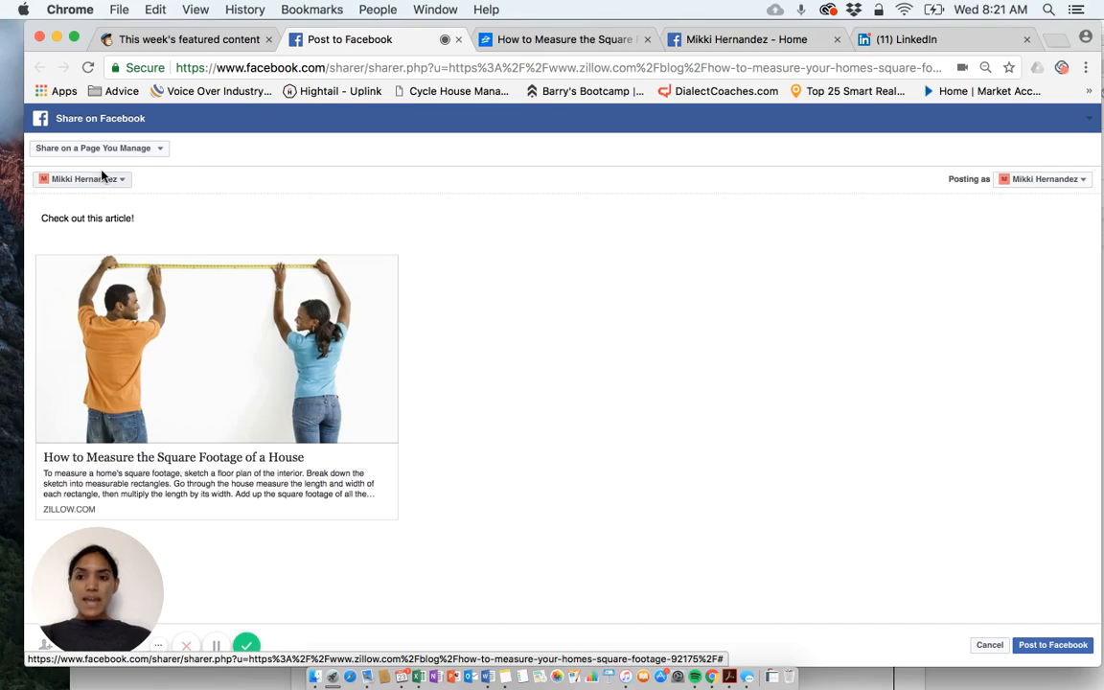
{"action": "mouse_move", "coordinate": [108, 181]}
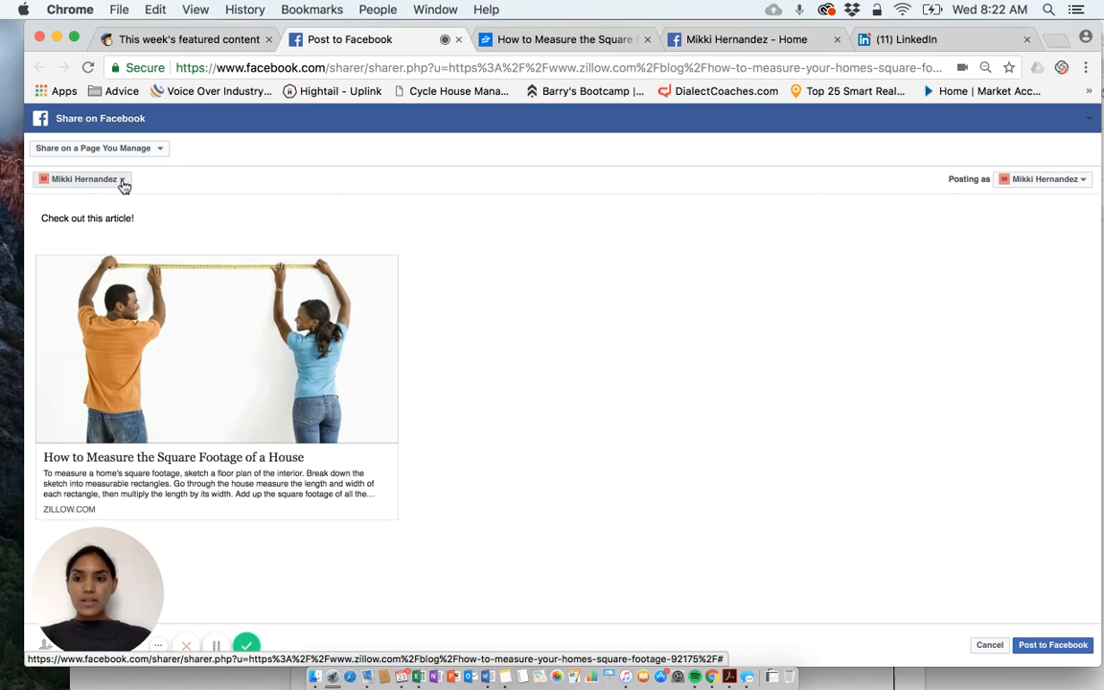
{"action": "mouse_move", "coordinate": [336, 302]}
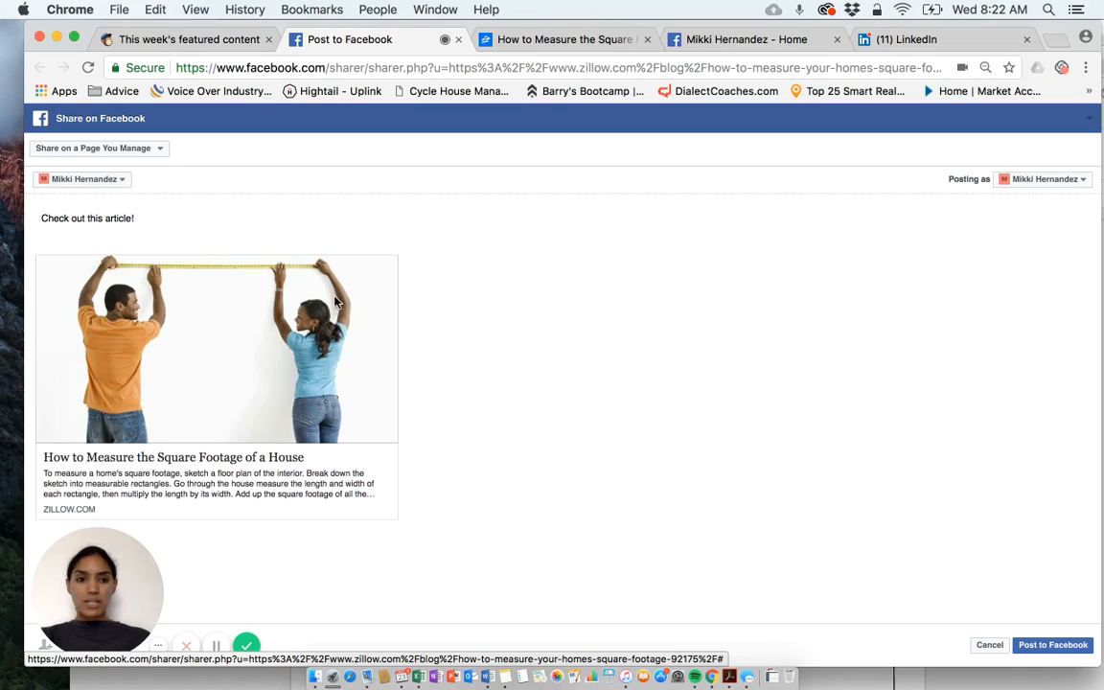
{"action": "mouse_move", "coordinate": [1059, 605]}
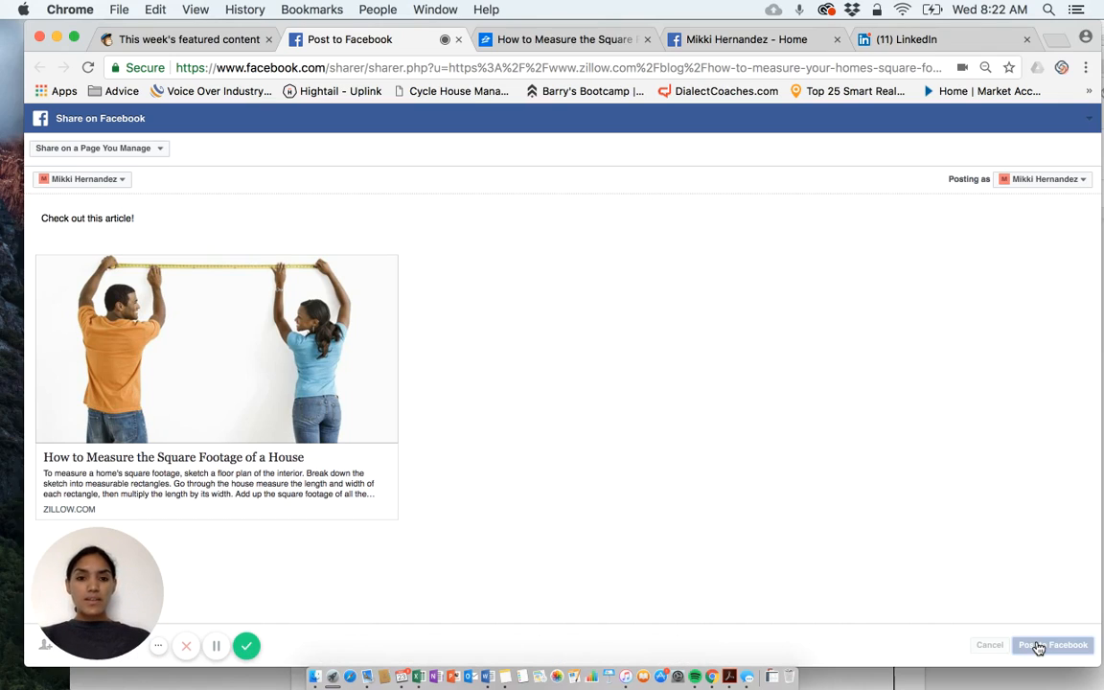
{"action": "left_click", "coordinate": [1053, 644]}
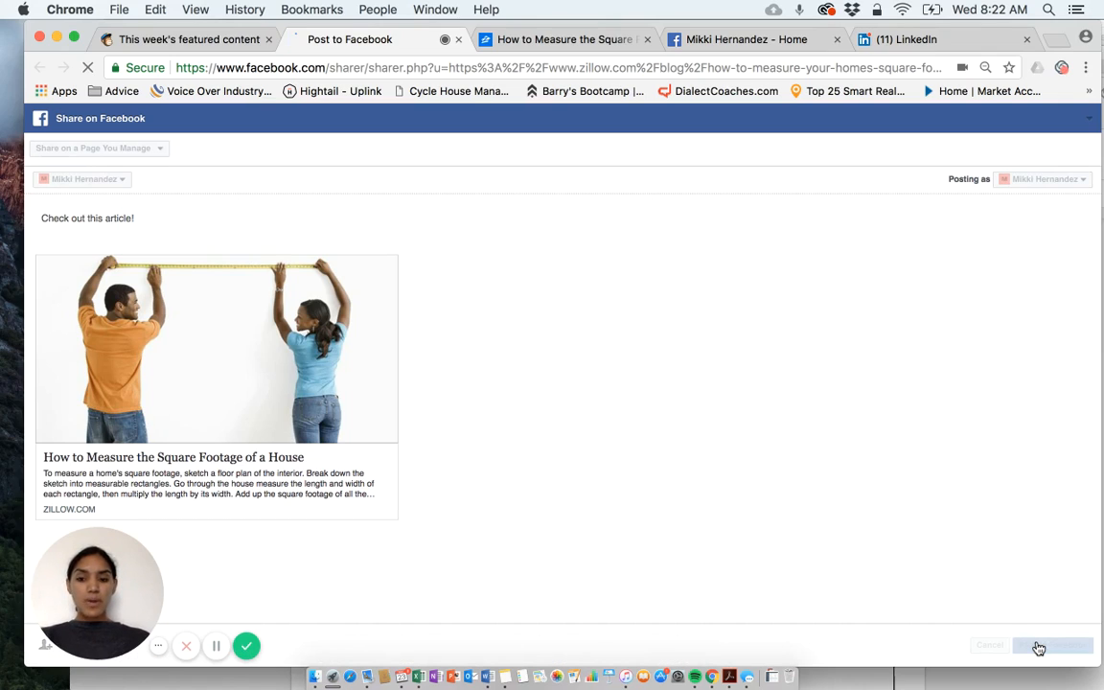
Switch from the closed sharer tab back to the campaign archive tab.
{"action": "left_click", "coordinate": [459, 40]}
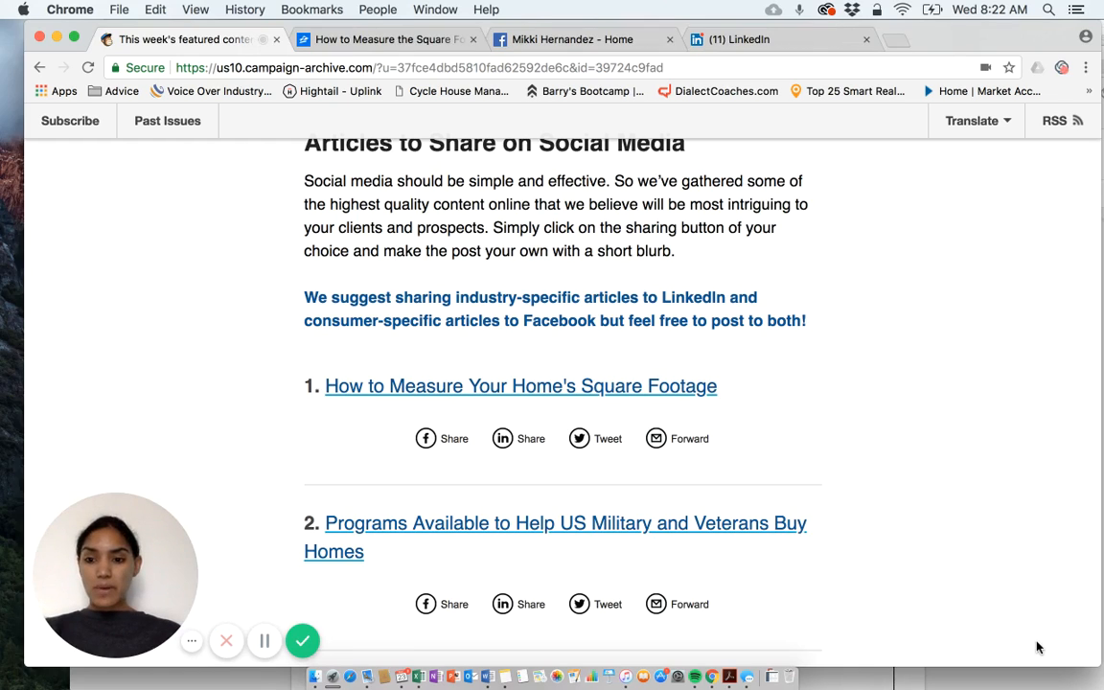
{"action": "mouse_move", "coordinate": [735, 222]}
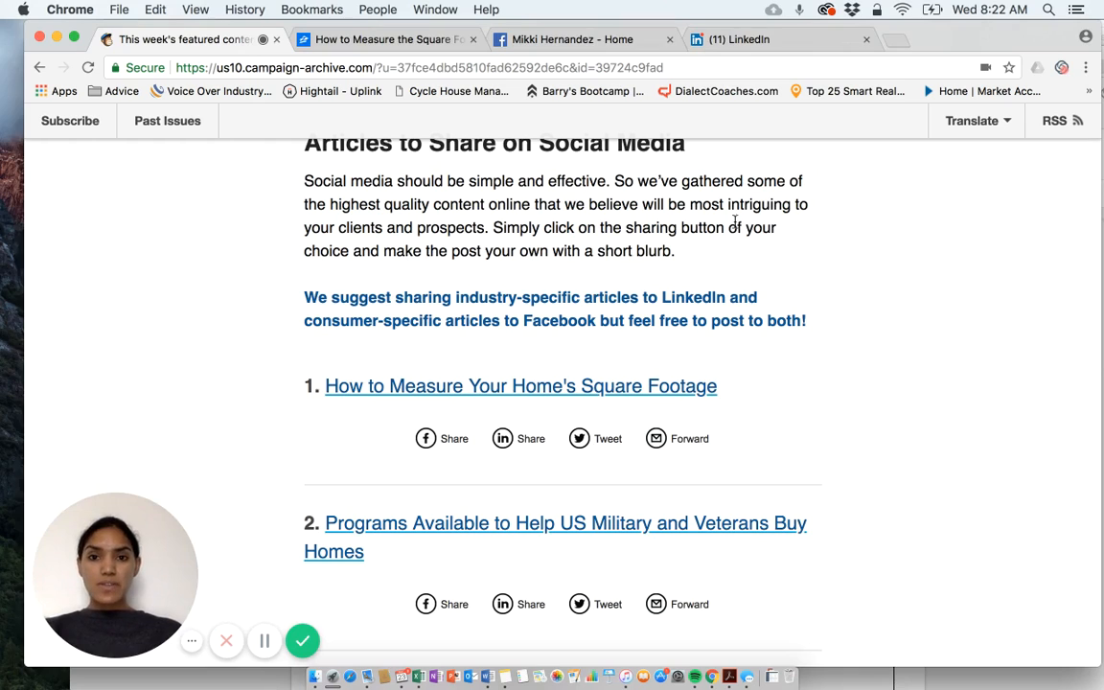
{"action": "left_click", "coordinate": [575, 39]}
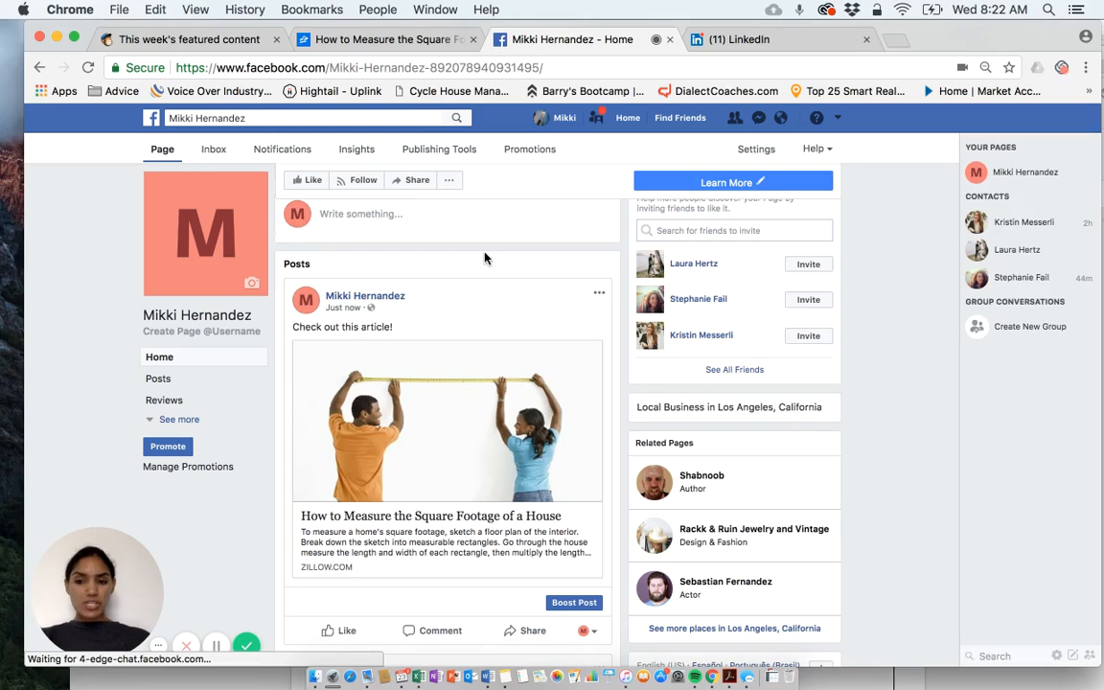
{"action": "mouse_move", "coordinate": [424, 273]}
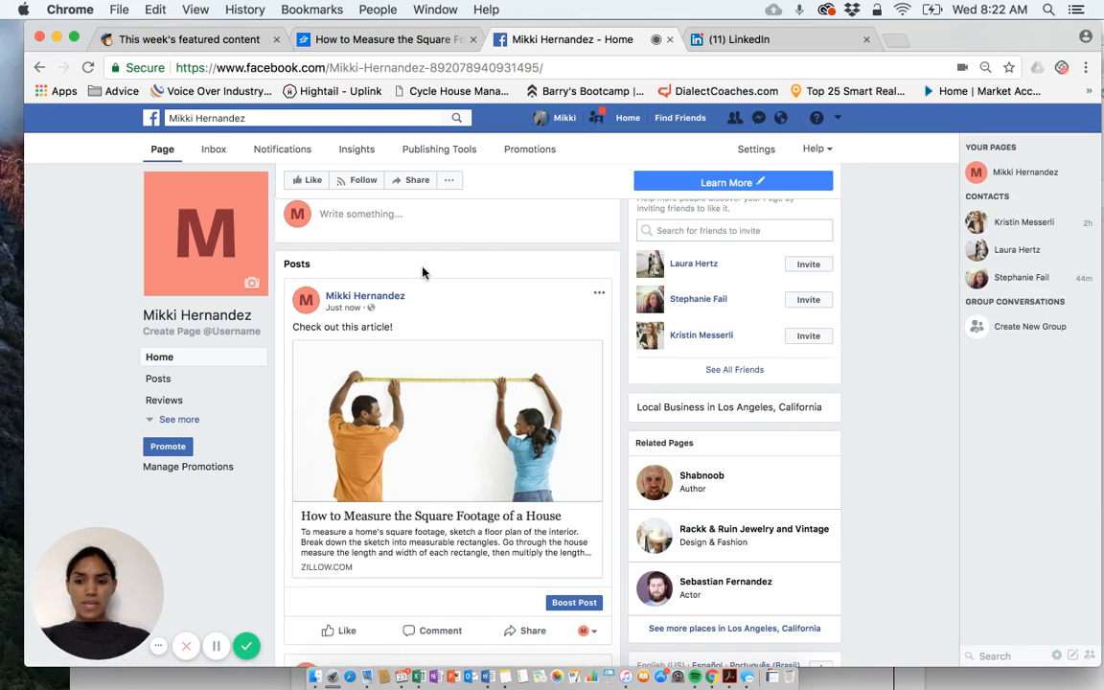
Scroll the Mikki Hernandez page to the new square footage article post.
{"action": "scroll", "scroll_direction": "down", "scroll_amount": 3}
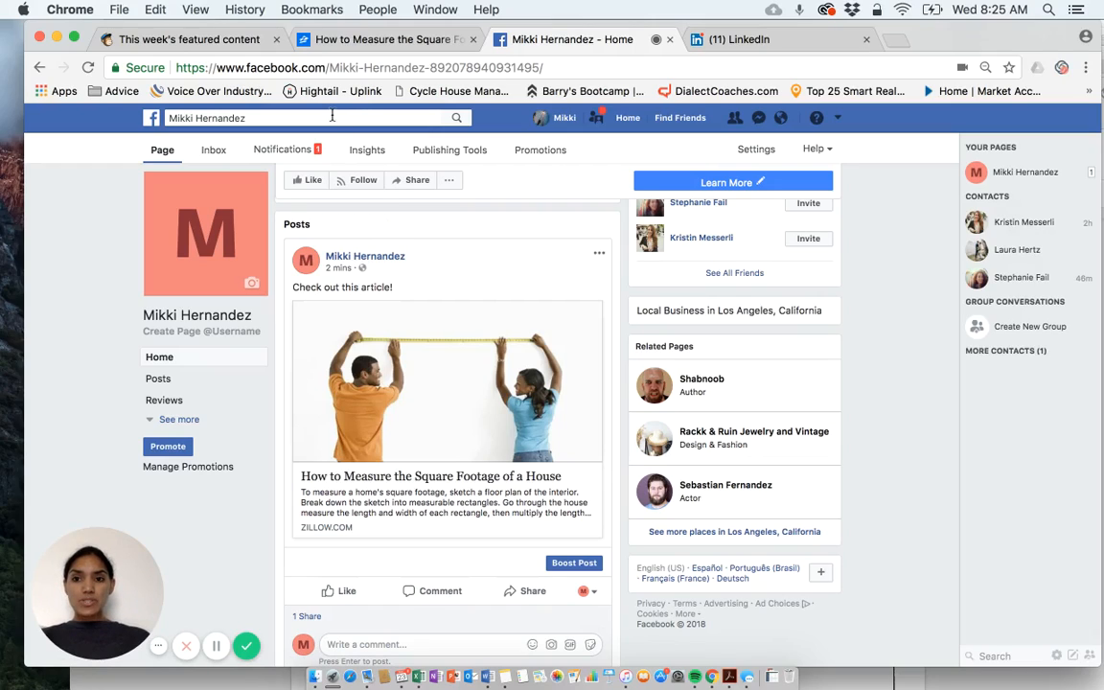
{"action": "mouse_move", "coordinate": [221, 50]}
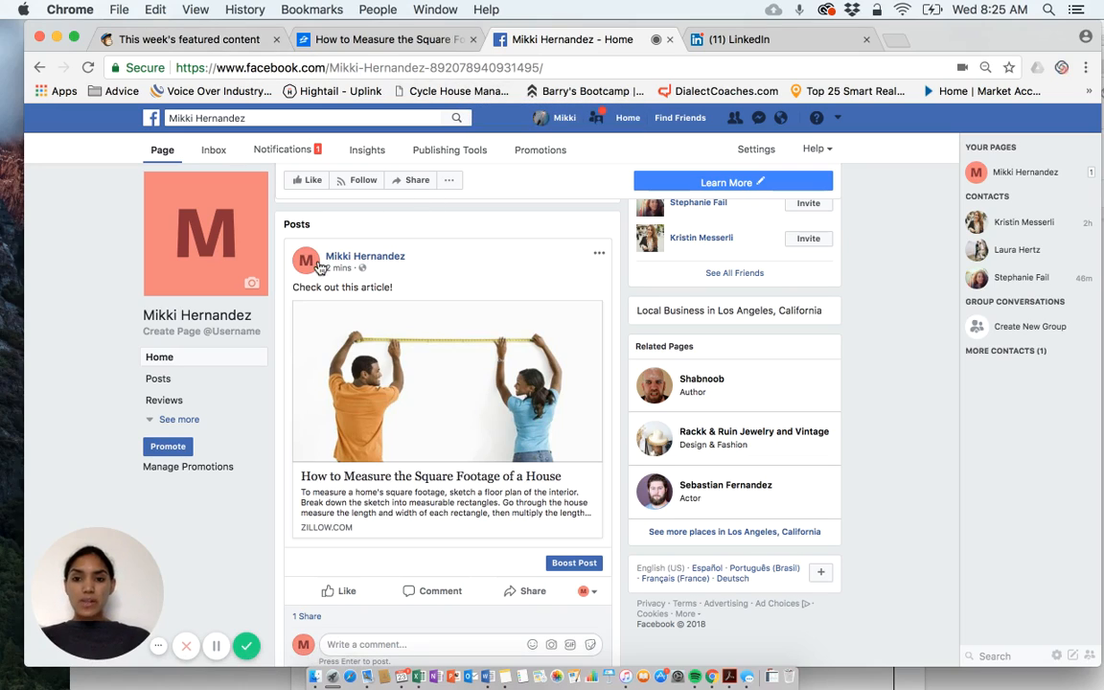
{"action": "mouse_move", "coordinate": [398, 452]}
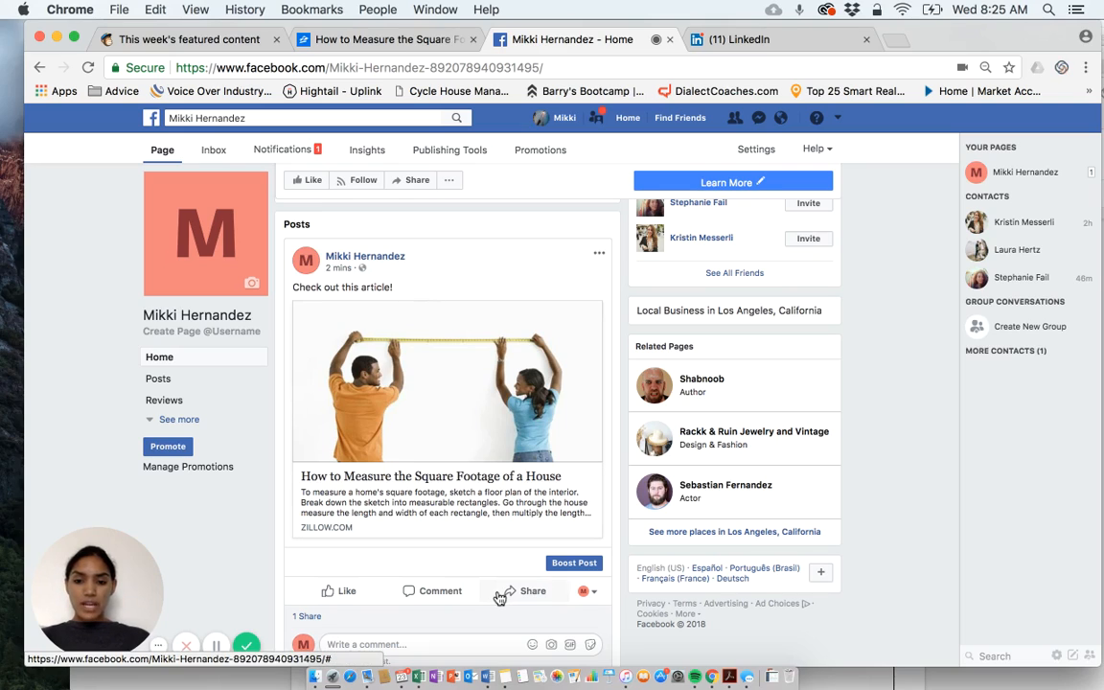
Start sharing the page post and set the destination to Share on Your Timeline.
{"action": "left_click", "coordinate": [525, 590]}
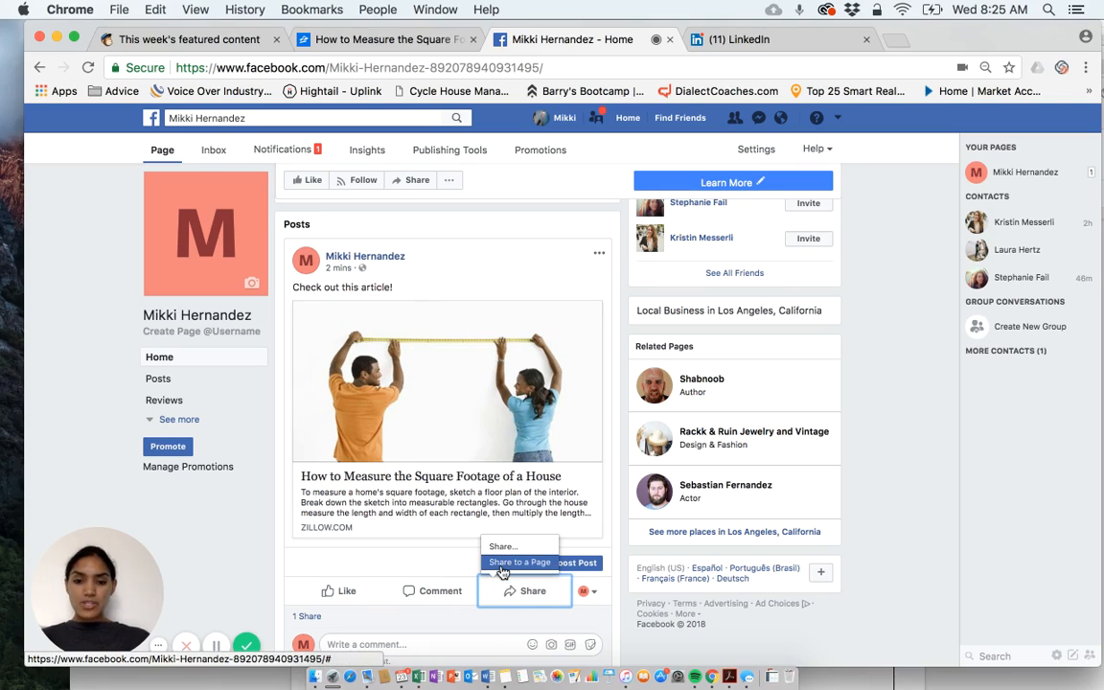
{"action": "left_click", "coordinate": [520, 561]}
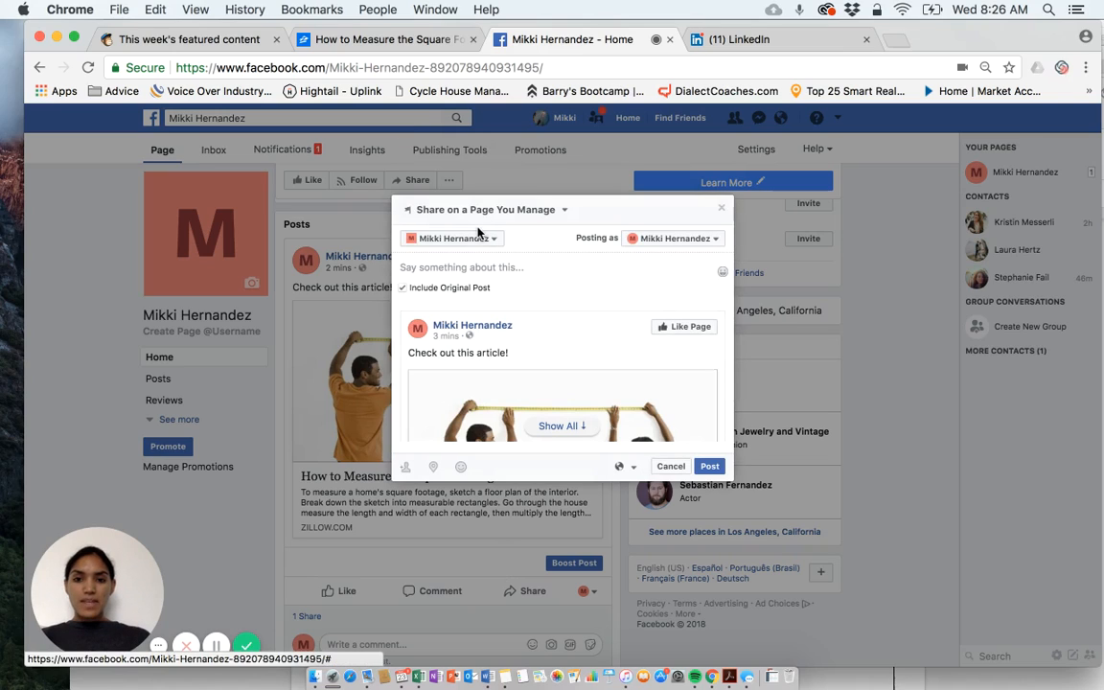
{"action": "mouse_move", "coordinate": [423, 225]}
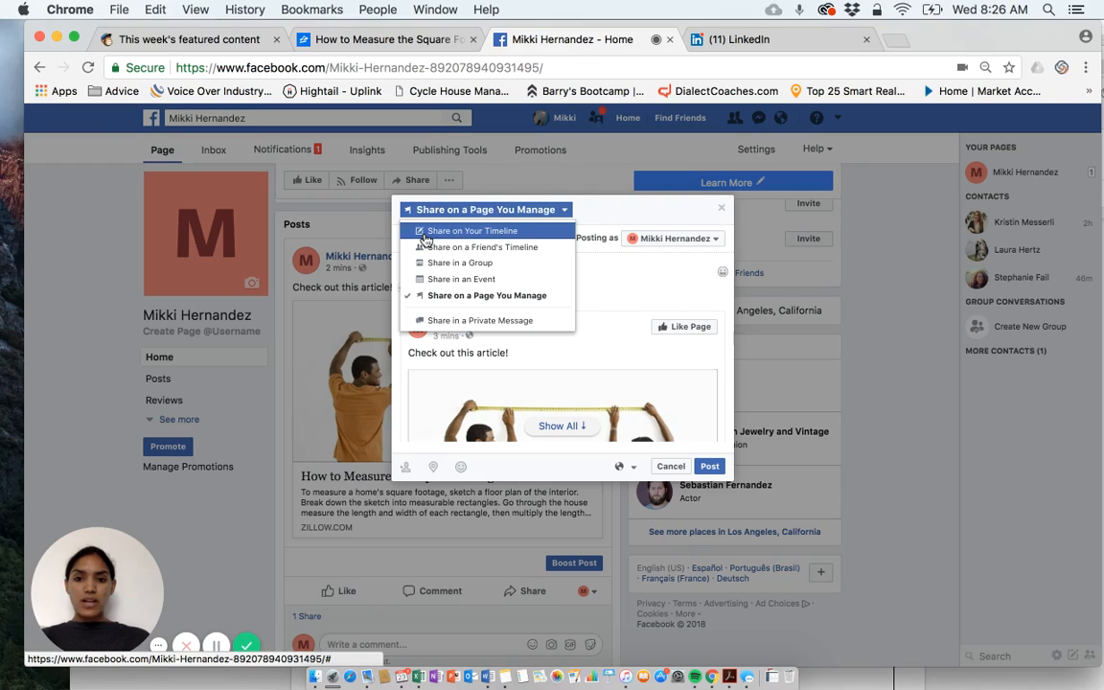
{"action": "left_click", "coordinate": [471, 230]}
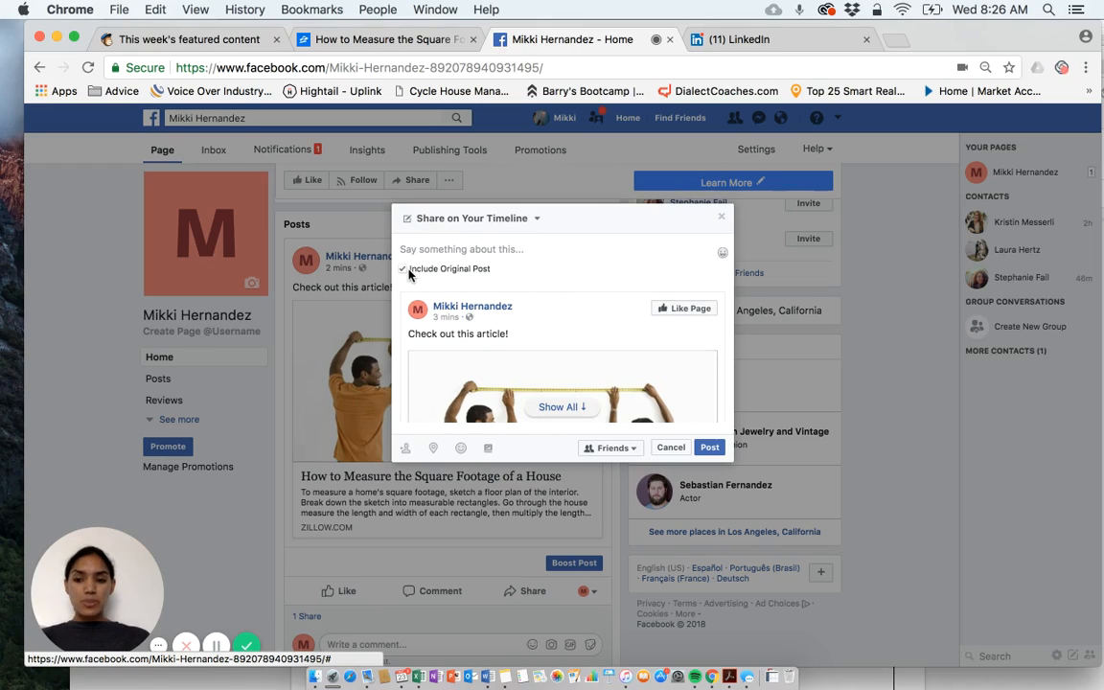
{"action": "mouse_move", "coordinate": [463, 347]}
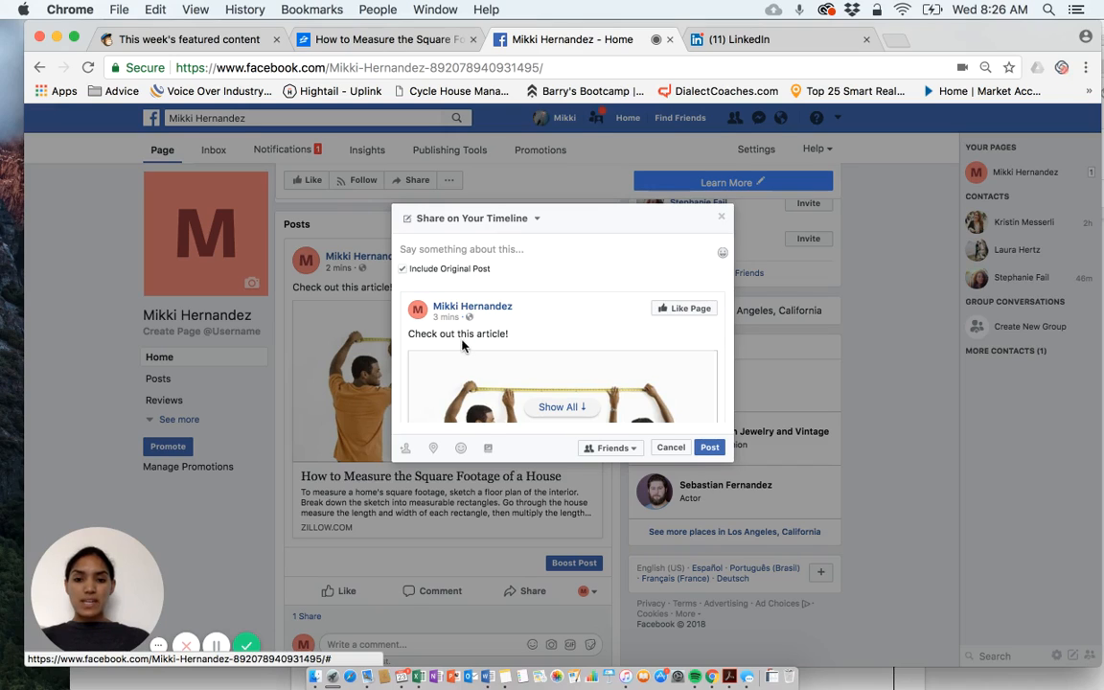
{"action": "mouse_move", "coordinate": [484, 401]}
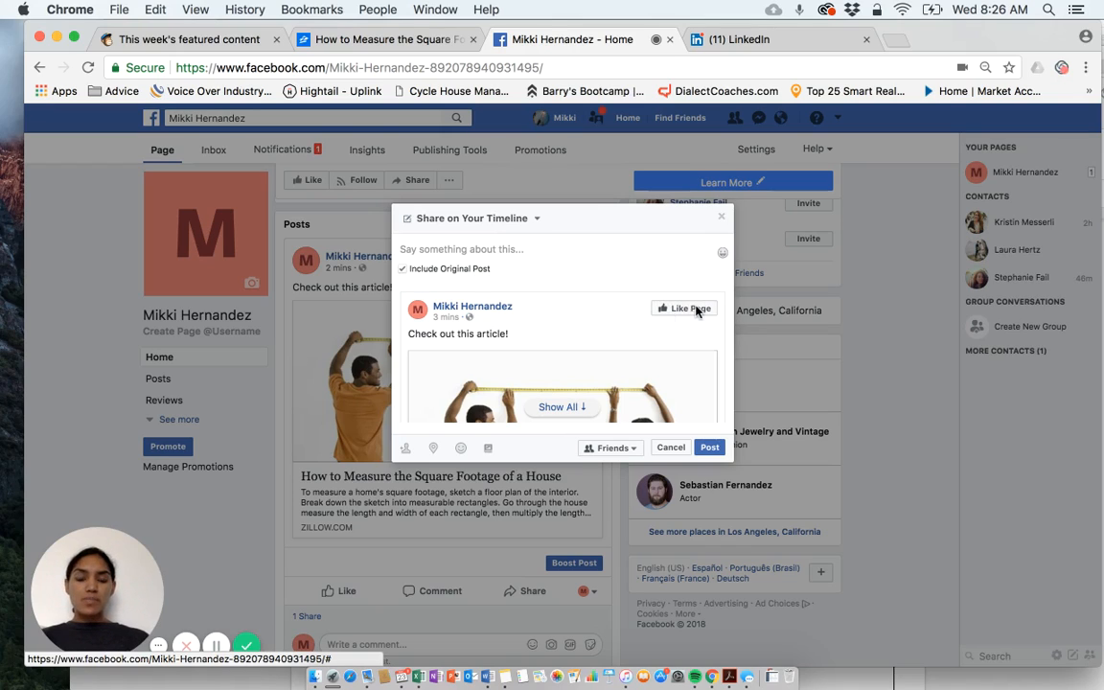
{"action": "mouse_move", "coordinate": [533, 307]}
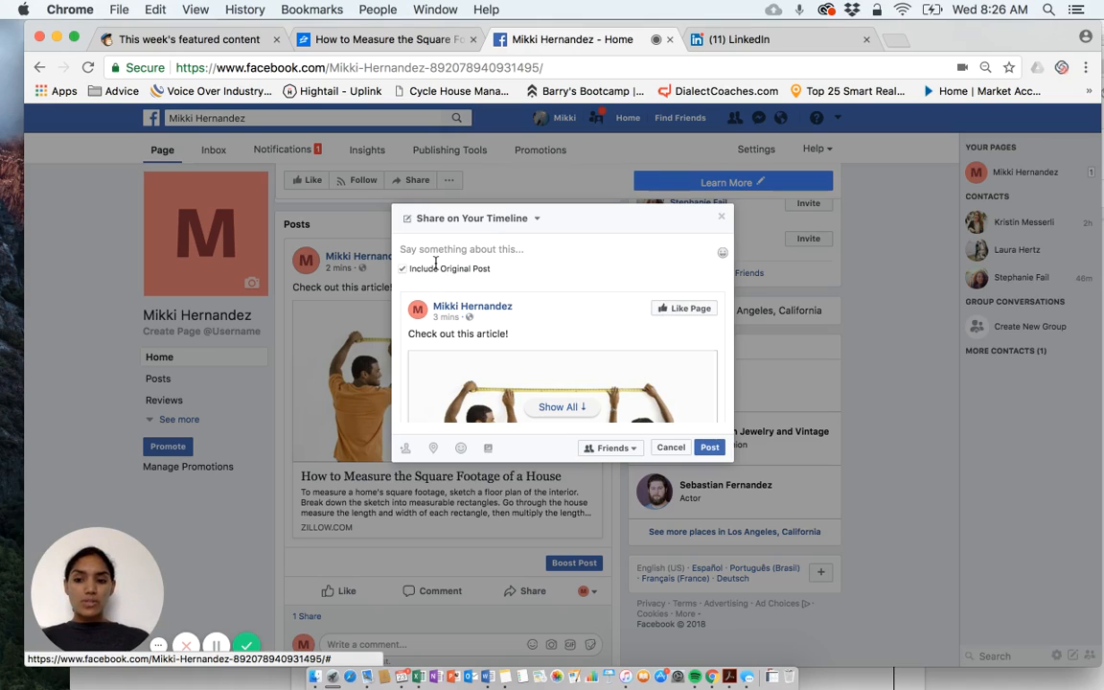
Keep Include Original Post checked and publish the share to the timeline.
{"action": "left_click", "coordinate": [404, 269]}
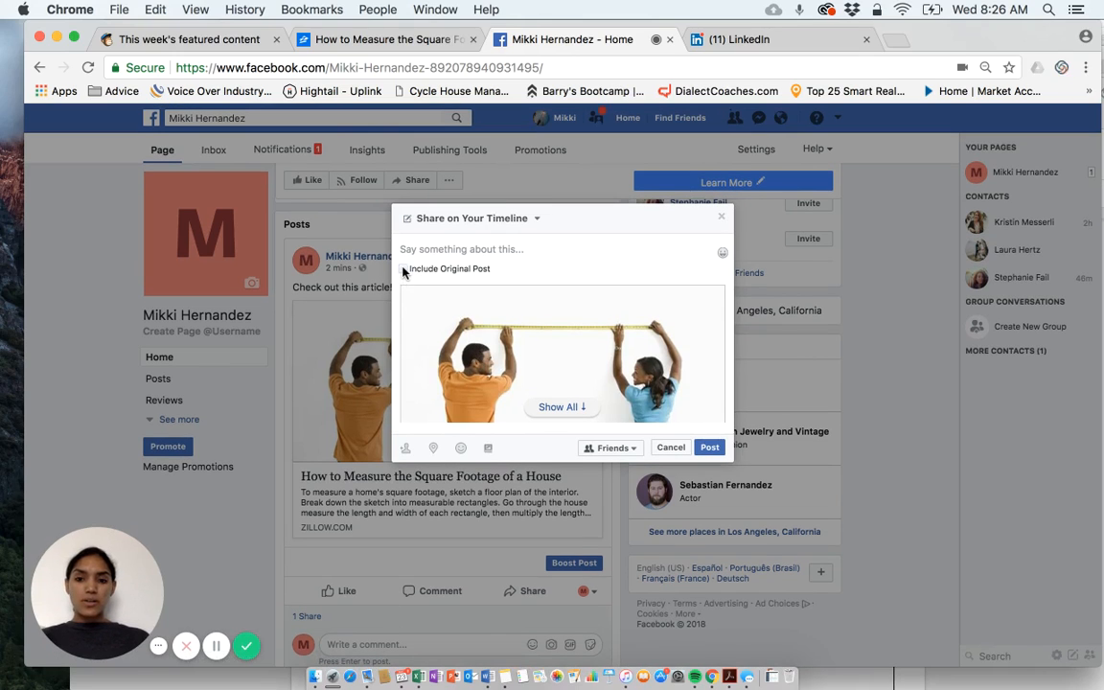
{"action": "left_click", "coordinate": [403, 268]}
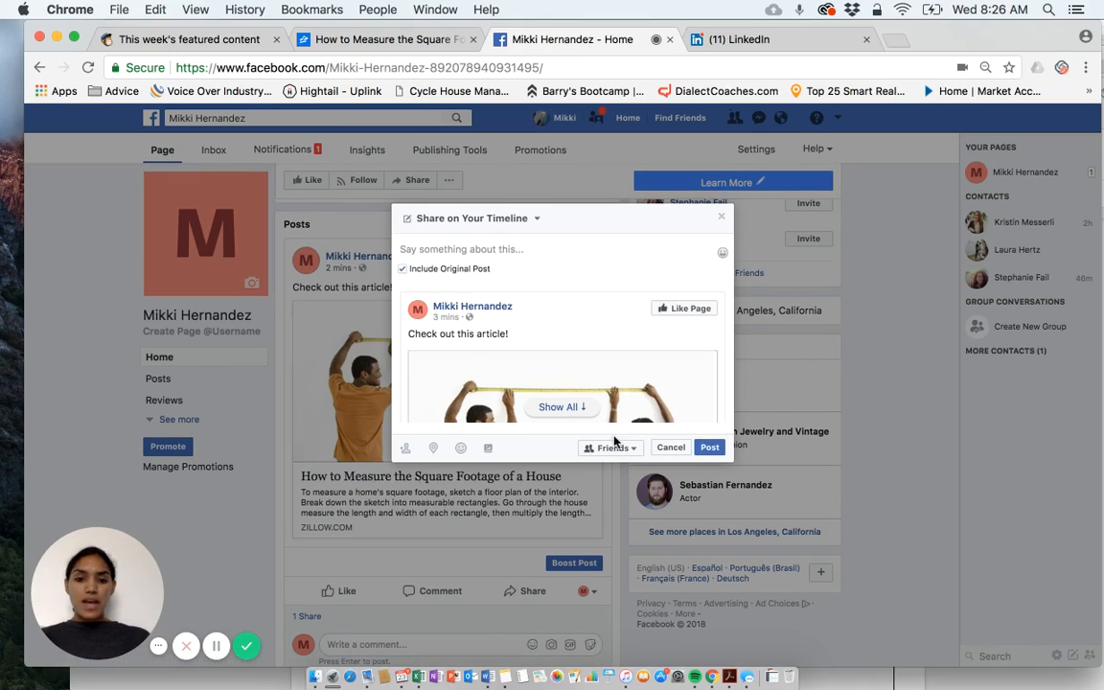
{"action": "left_click", "coordinate": [710, 447]}
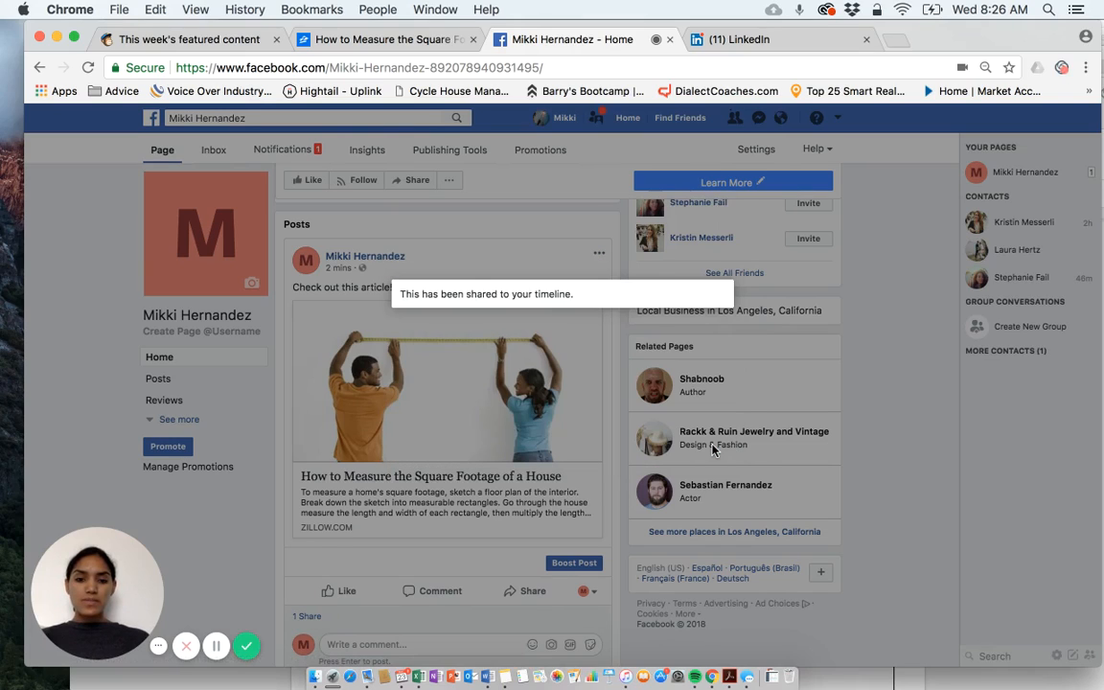
{"action": "mouse_move", "coordinate": [577, 315]}
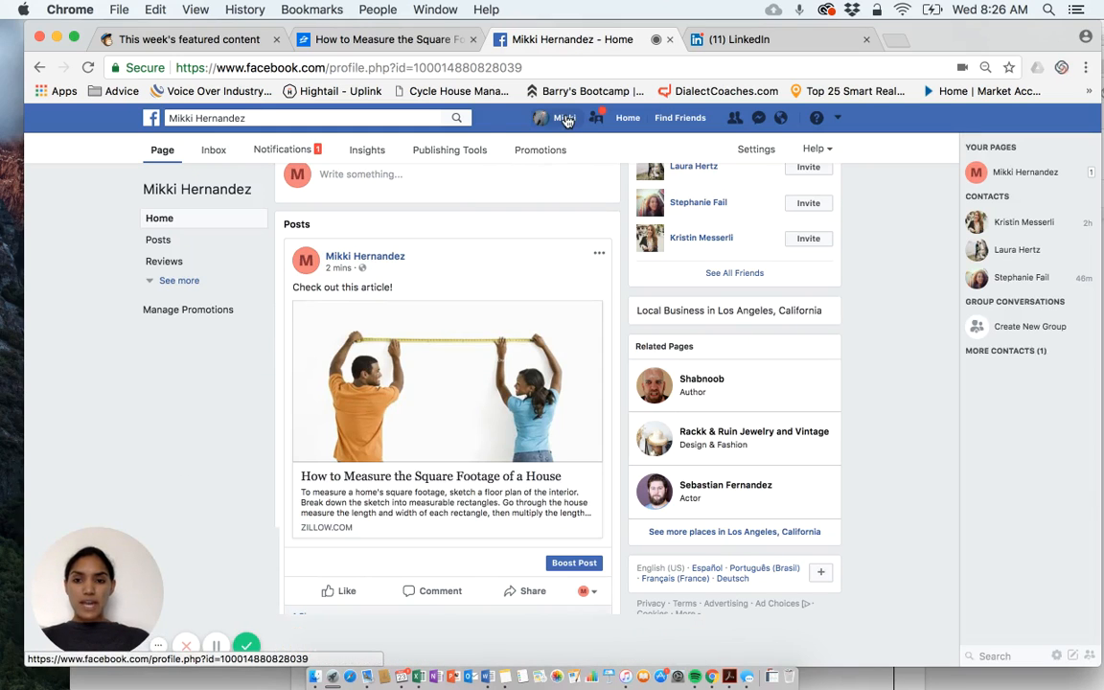
{"action": "left_click", "coordinate": [547, 117]}
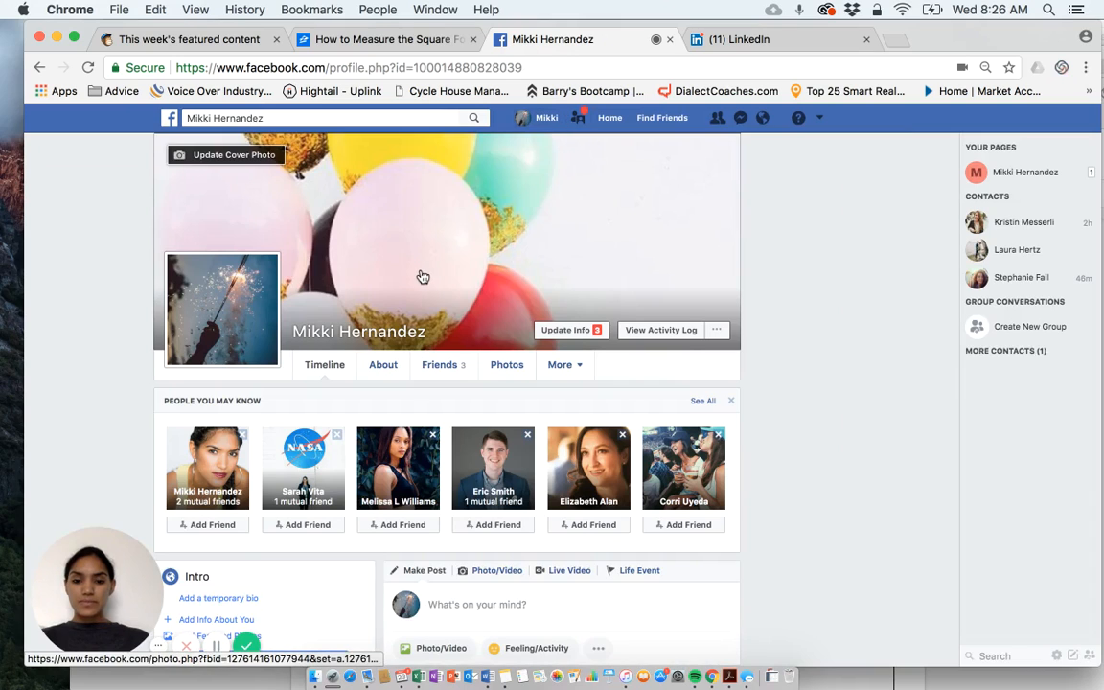
{"action": "scroll", "scroll_direction": "down", "scroll_amount": 3}
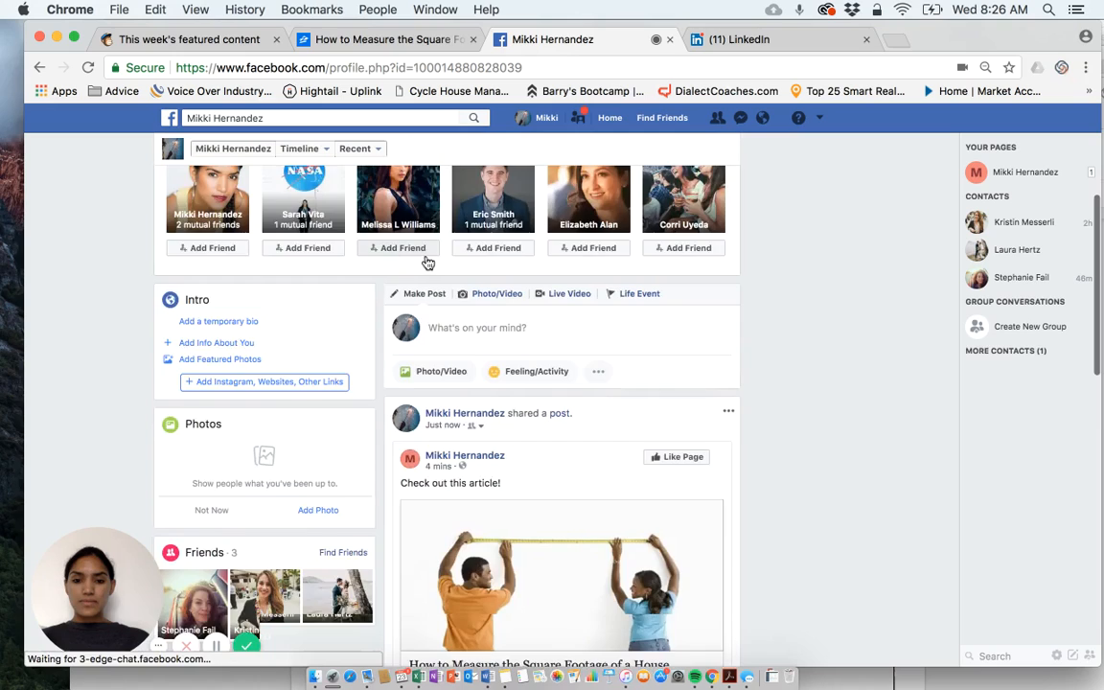
{"action": "scroll", "scroll_direction": "down", "scroll_amount": 3}
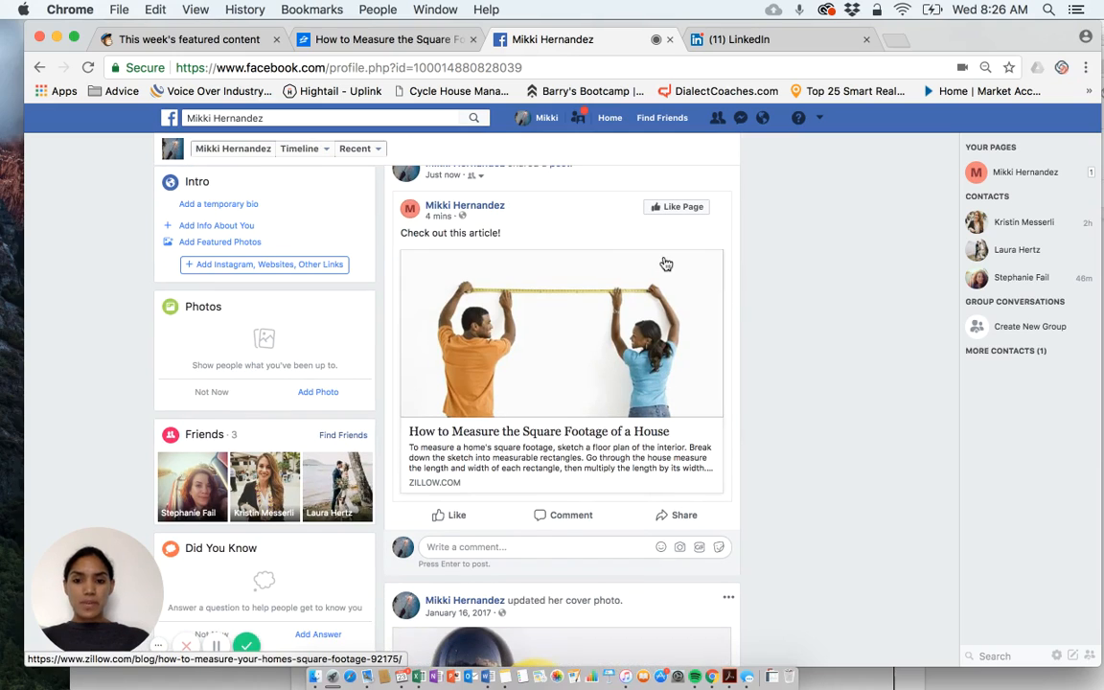
{"action": "mouse_move", "coordinate": [604, 241]}
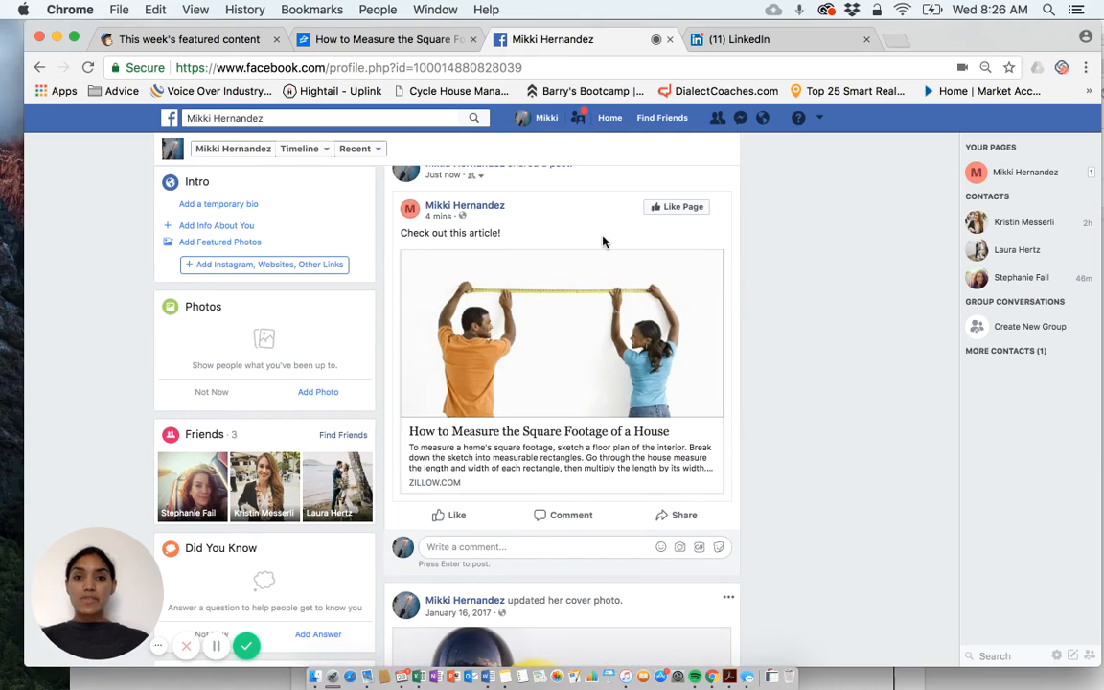